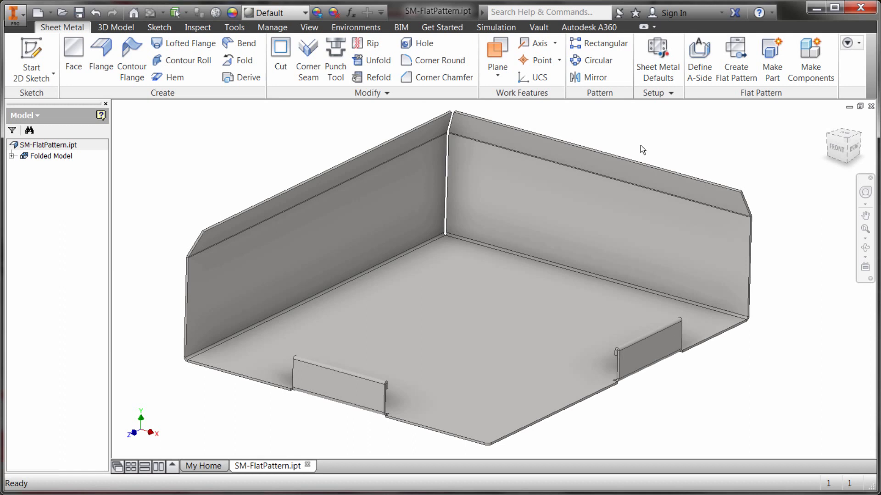
mouse_move(632, 141)
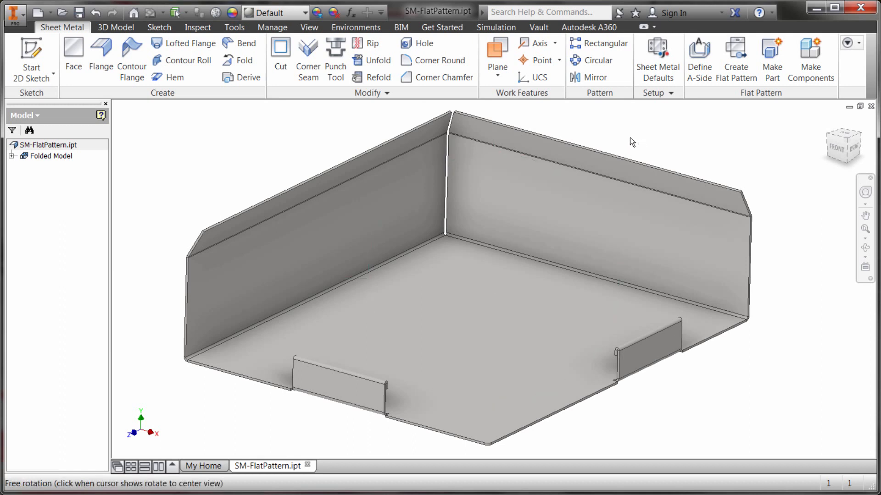
mouse_move(704, 148)
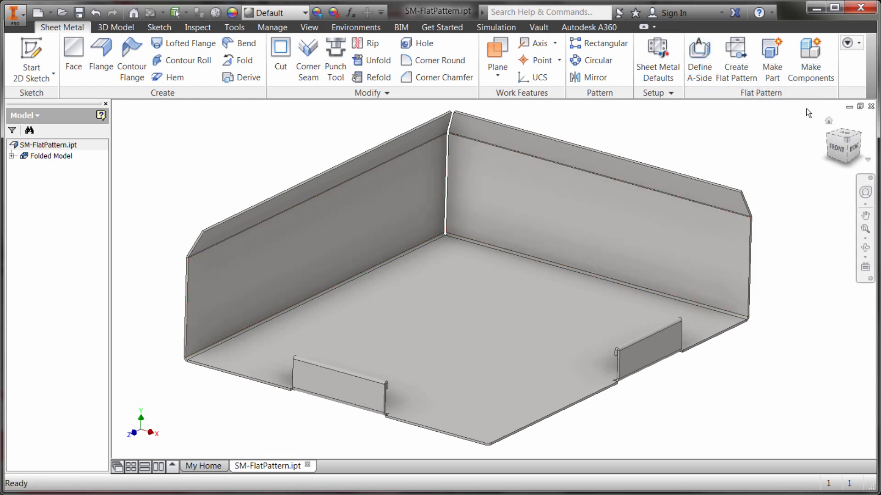
mouse_move(736, 136)
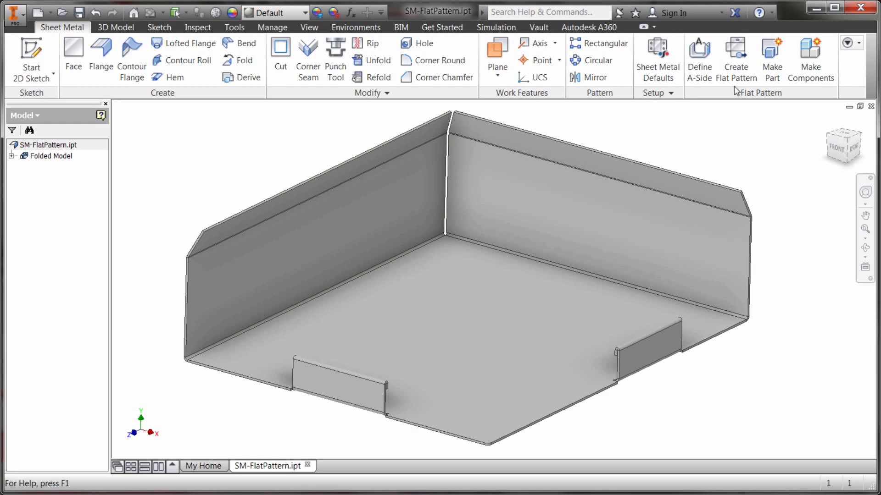
Generate the tray's flat pattern, then toggle between Flat Pattern and Folded Model in the browser.
click(736, 57)
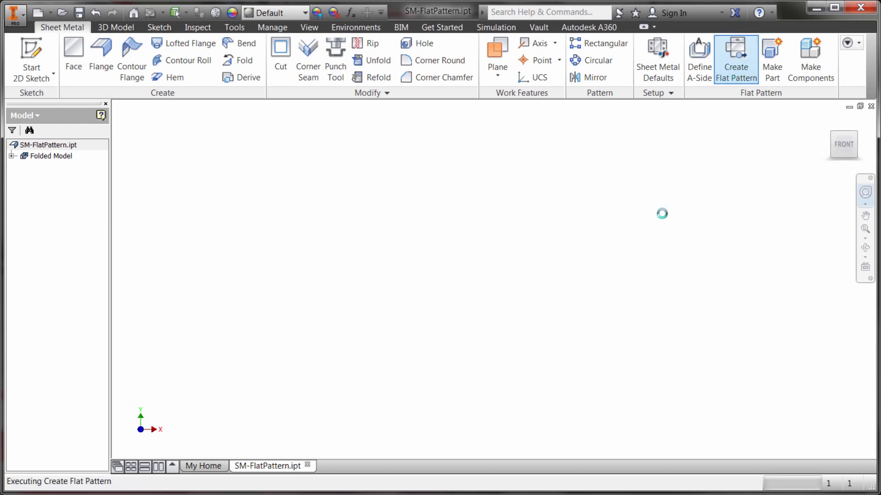
click(735, 55)
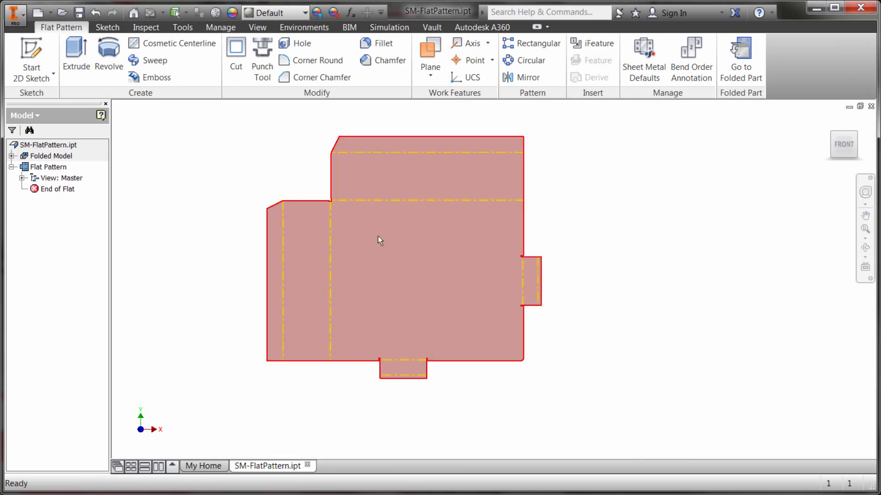
click(52, 156)
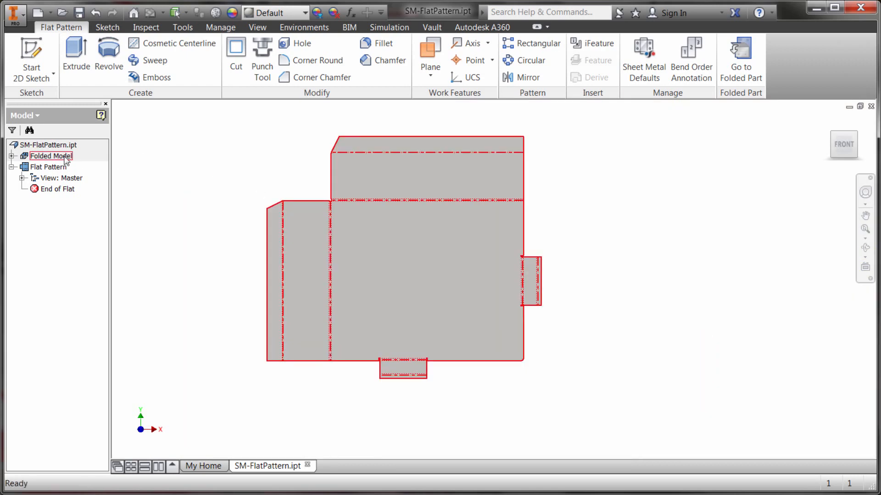
click(46, 167)
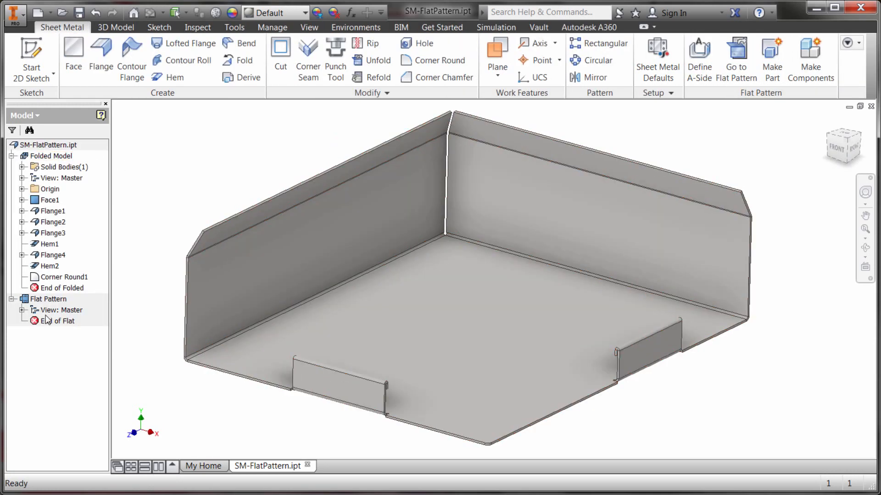
double_click(46, 299)
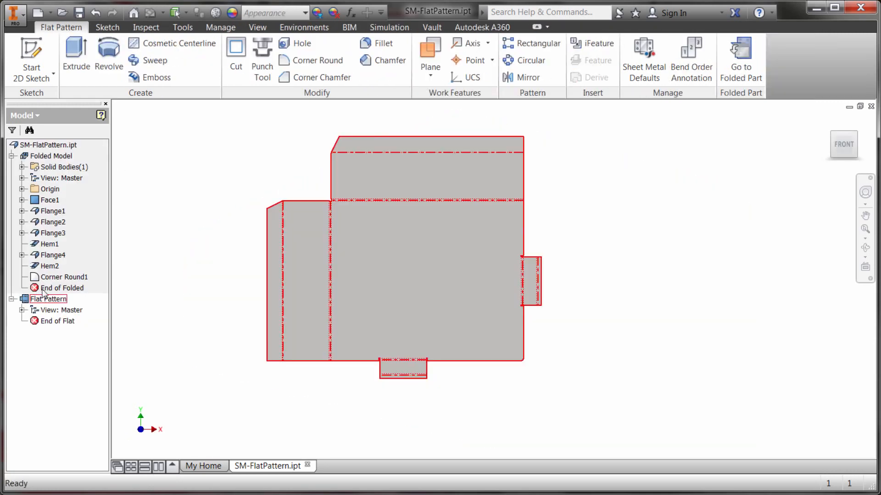
double_click(51, 156)
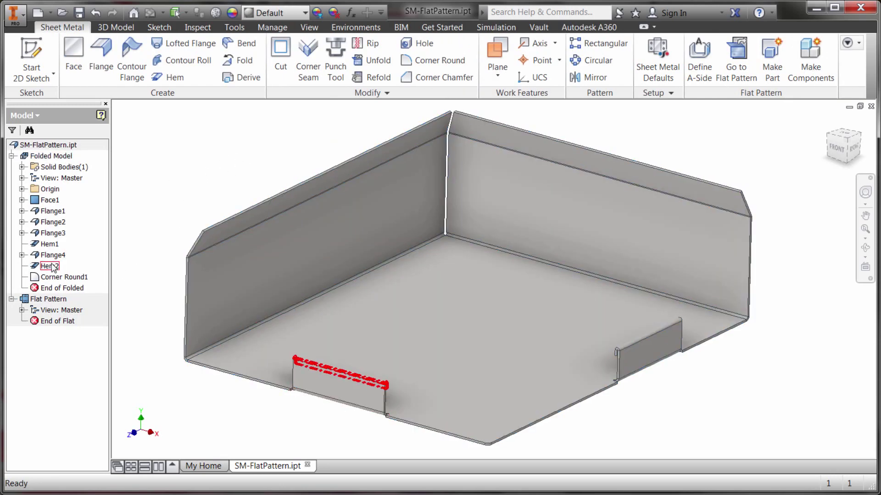
Increase the Flange4 tab's width in the Flange dialog, then view the updated flat pattern.
click(51, 255)
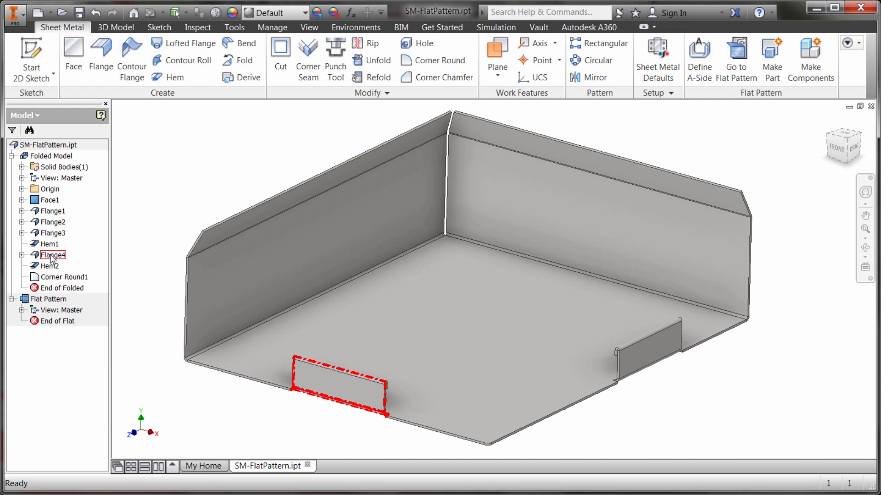
double_click(48, 255)
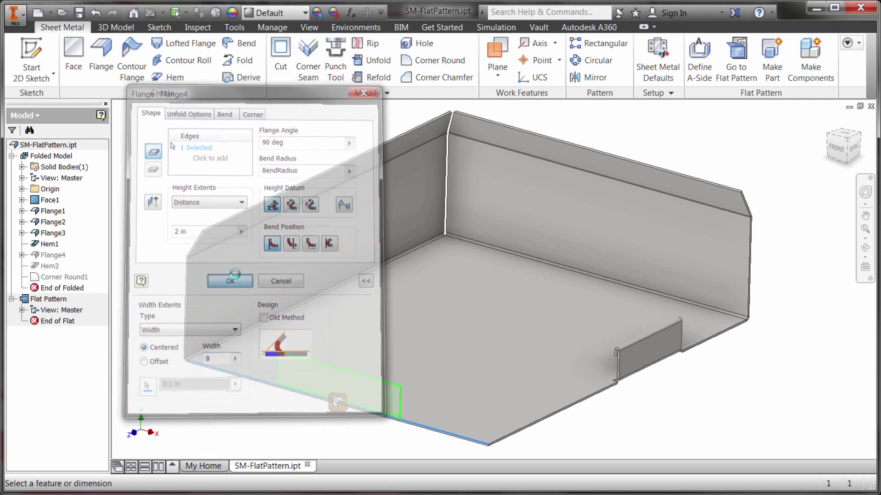
click(230, 281)
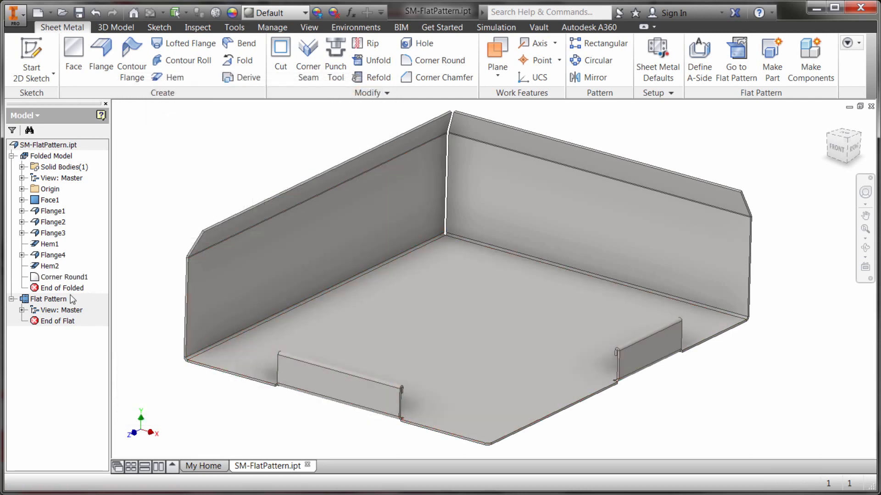
double_click(48, 299)
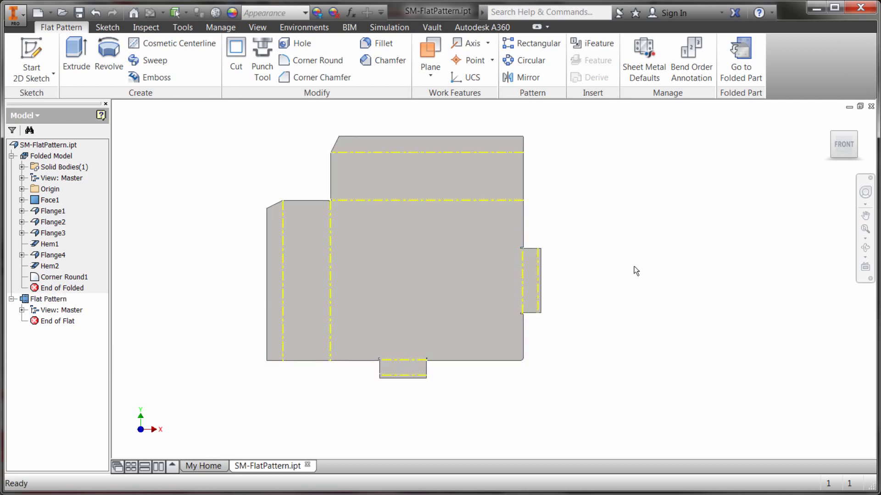
click(42, 299)
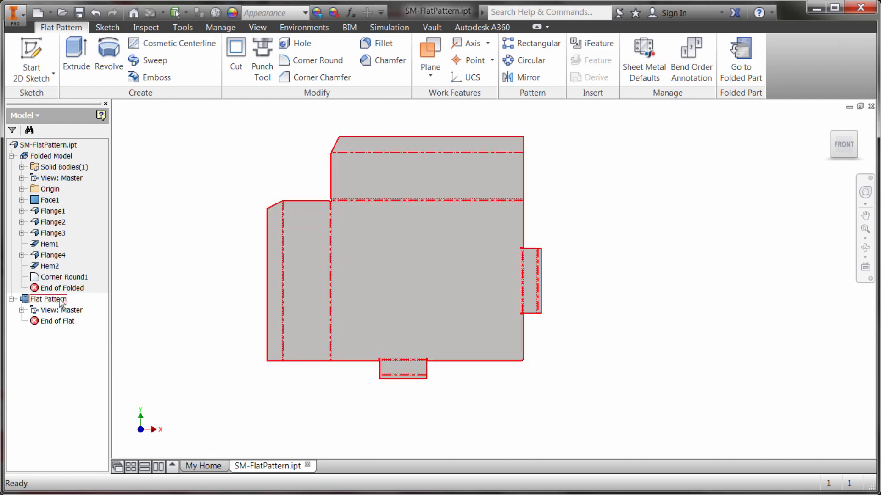
right_click(46, 299)
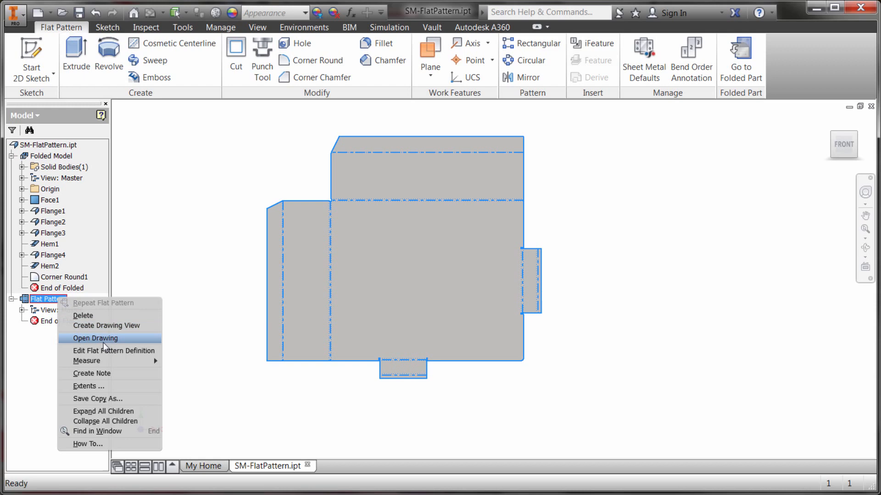
mouse_move(105, 387)
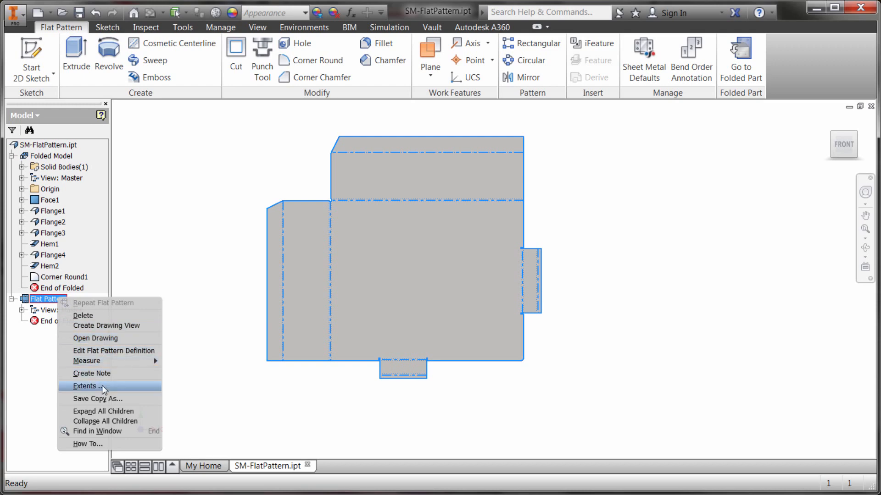
click(85, 386)
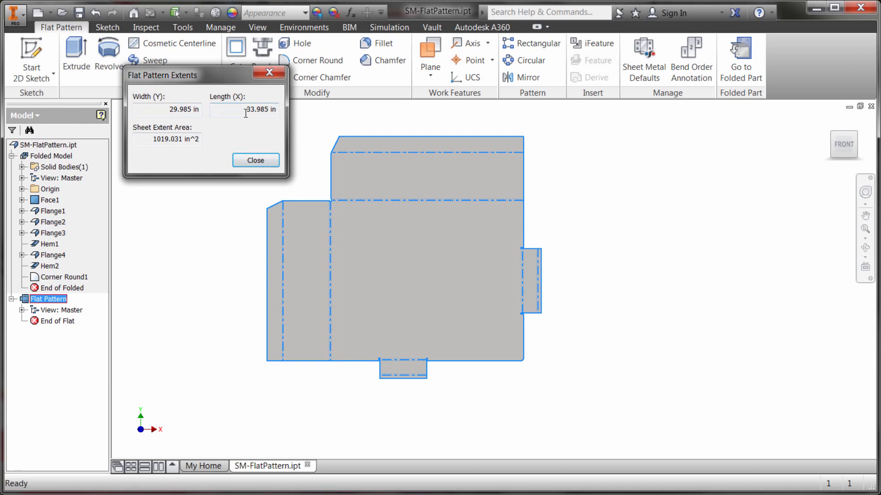
mouse_move(193, 135)
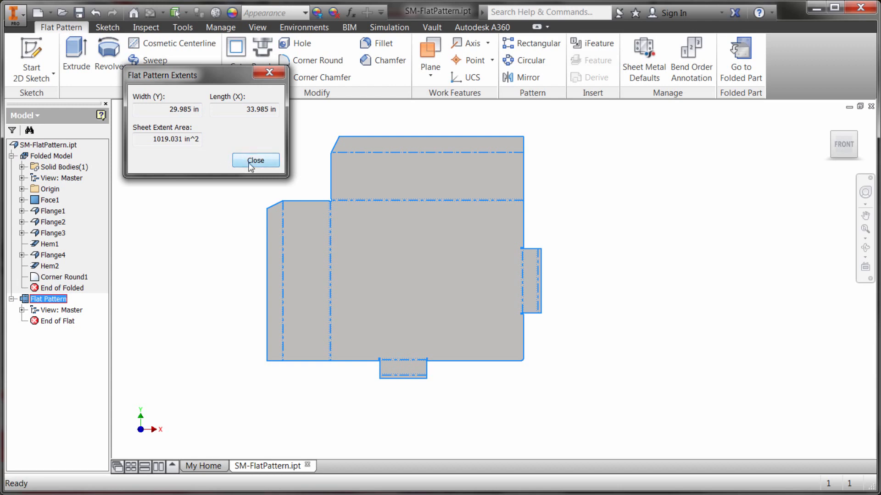
click(255, 160)
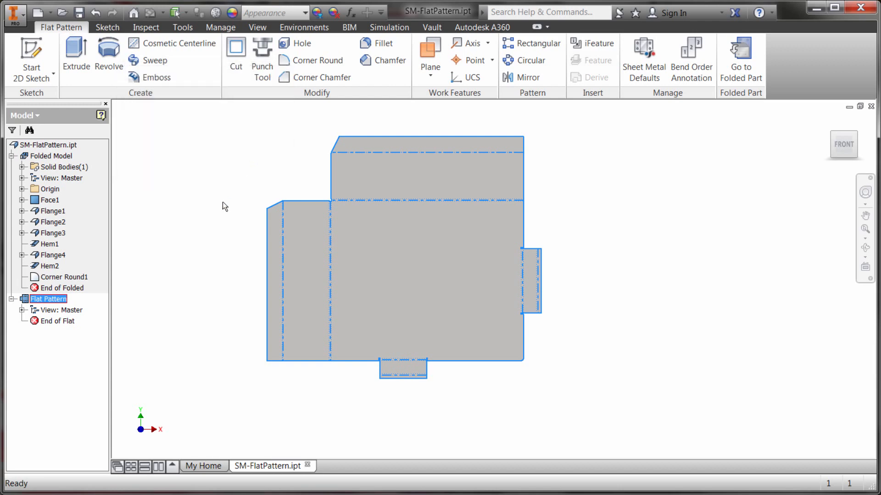
click(47, 299)
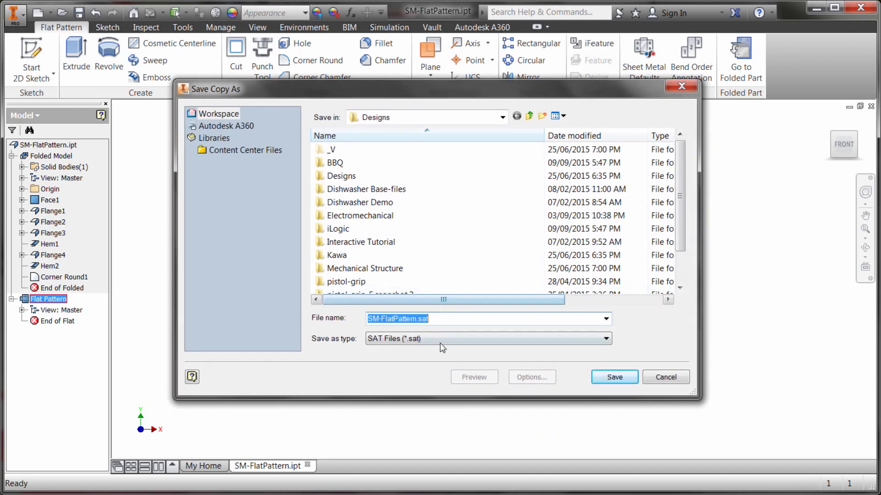
Cancel the save-copy export with SAT kept as the type, then select the Flat Pattern node.
click(603, 338)
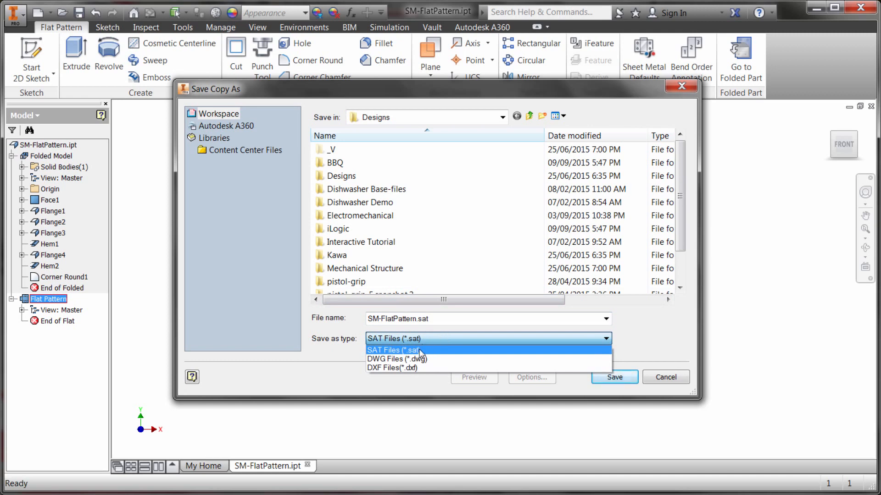
mouse_move(420, 334)
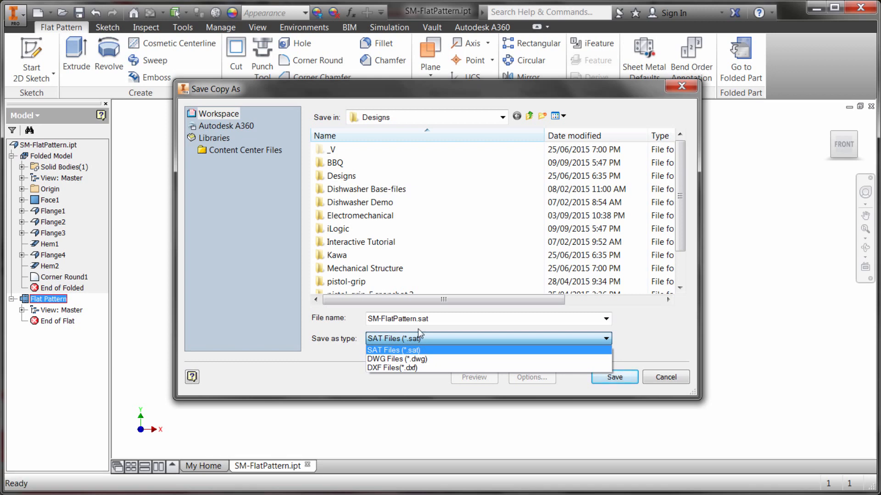
click(400, 350)
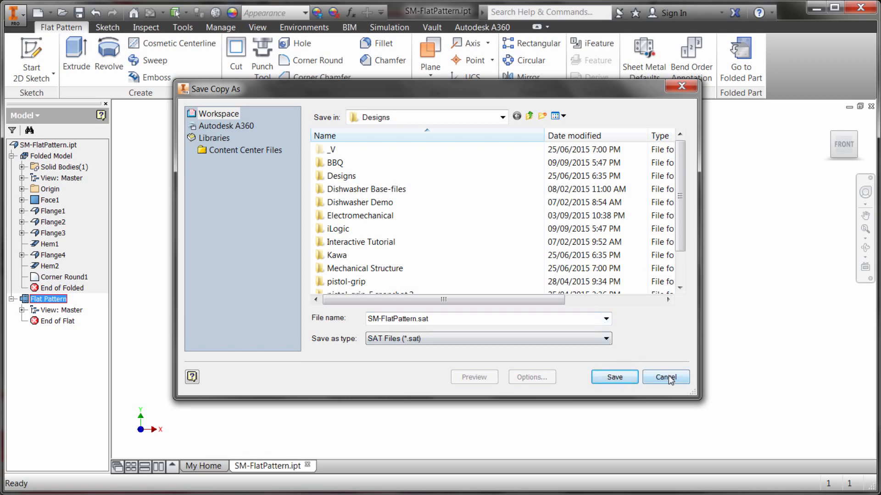
click(666, 377)
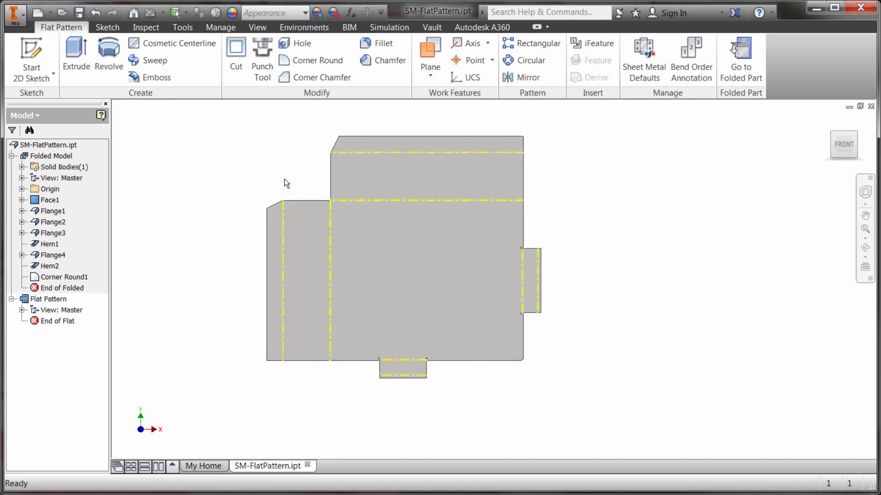
click(44, 299)
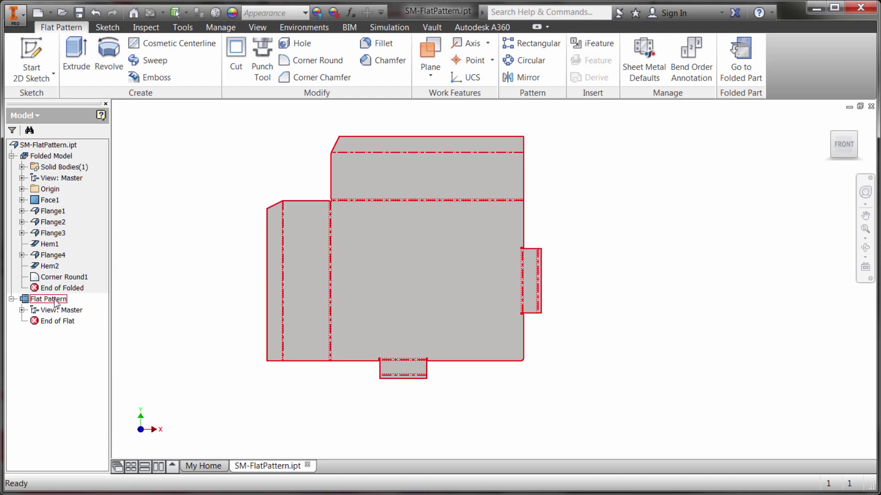
In Flat Pattern Definition, try several alignment edges and align the pattern to the bottom edge.
right_click(44, 299)
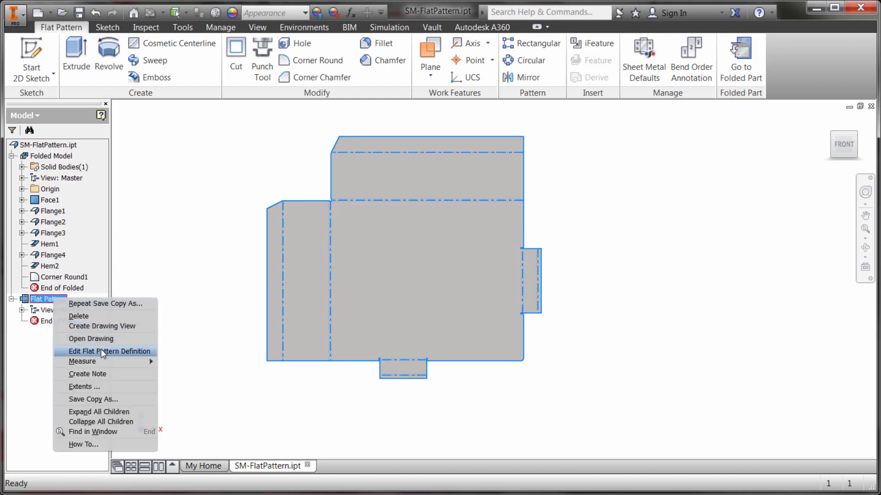
click(113, 352)
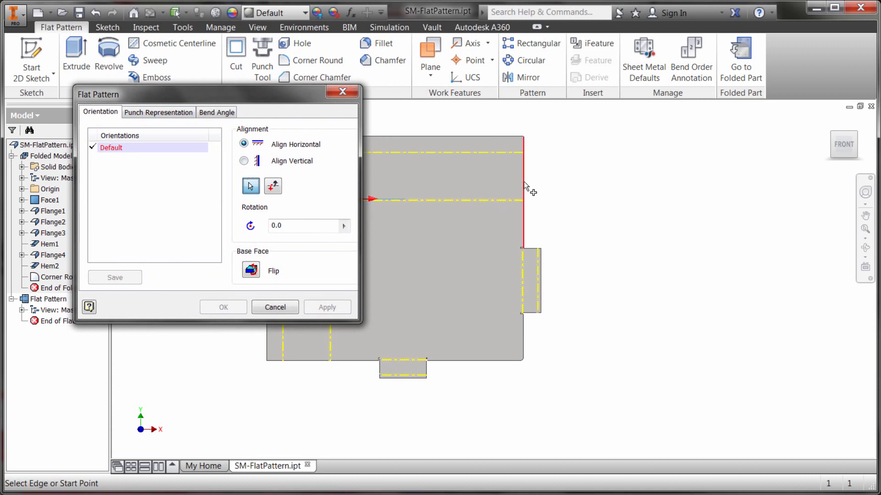
click(524, 190)
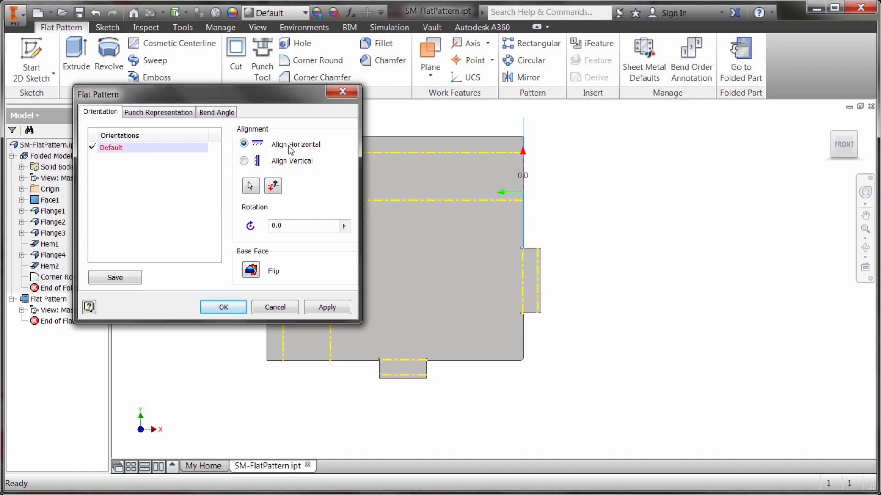
mouse_move(332, 215)
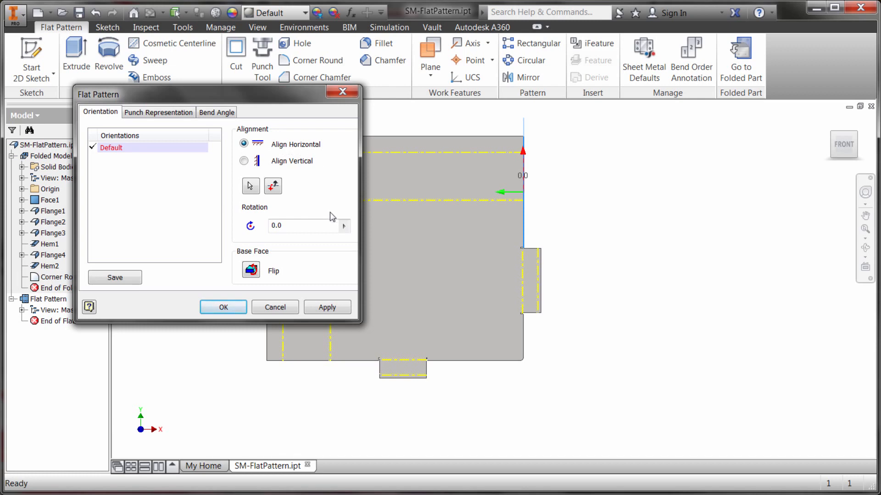
mouse_move(251, 272)
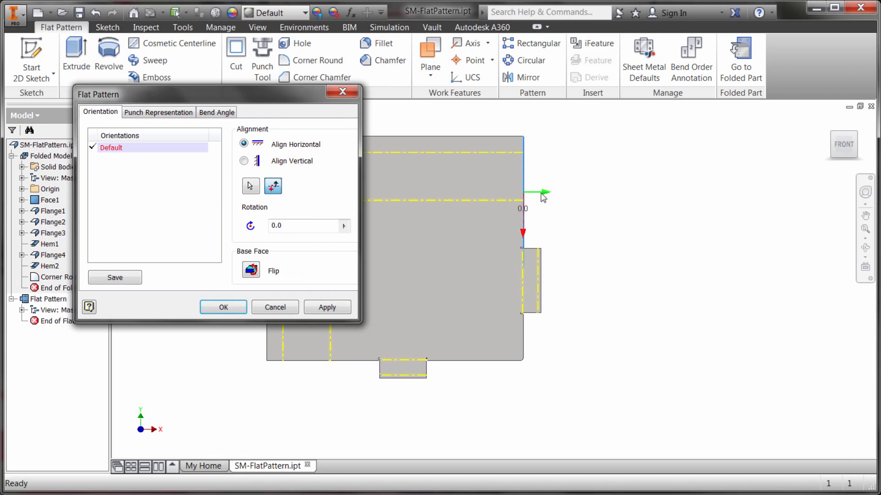
mouse_move(371, 323)
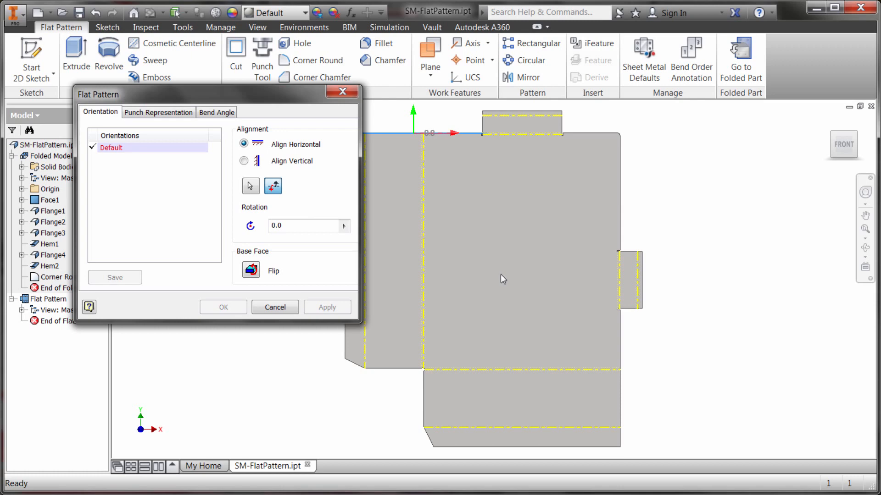
mouse_move(155, 165)
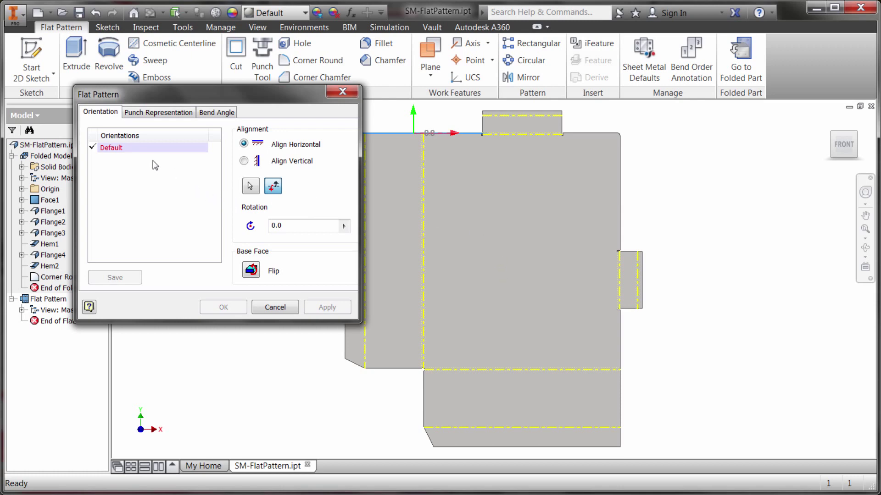
mouse_move(130, 189)
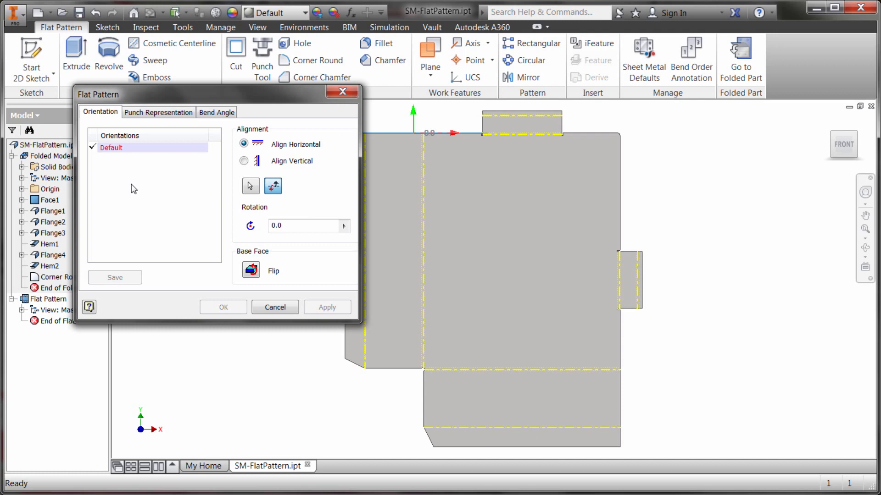
mouse_move(459, 190)
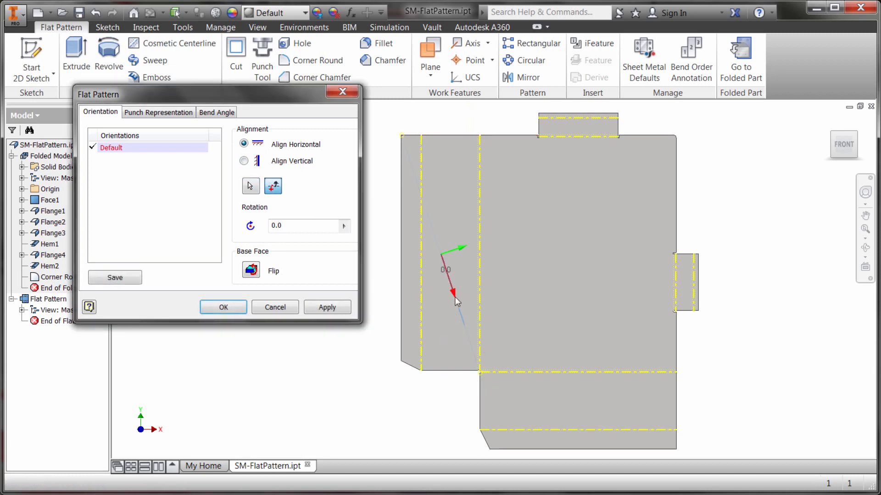
click(327, 308)
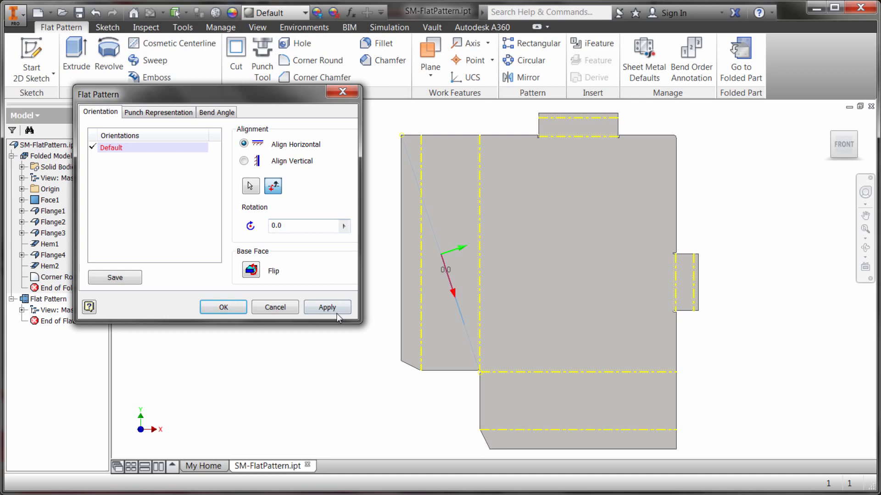
click(327, 307)
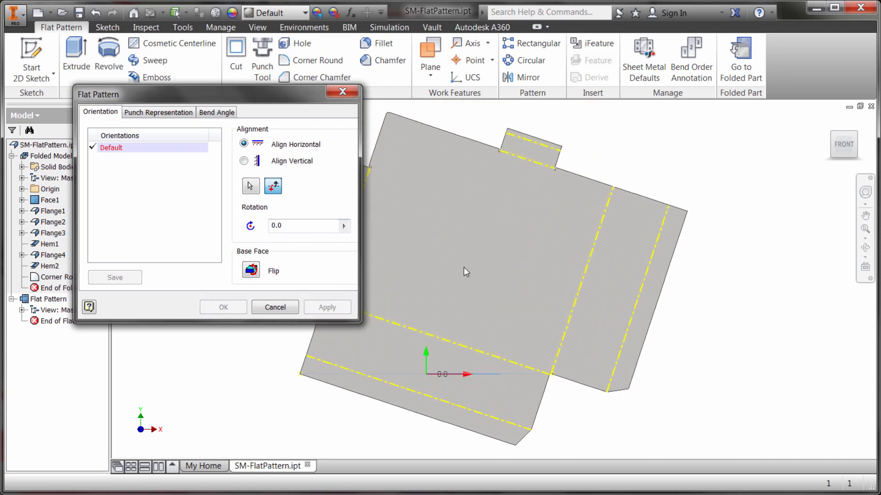
mouse_move(398, 143)
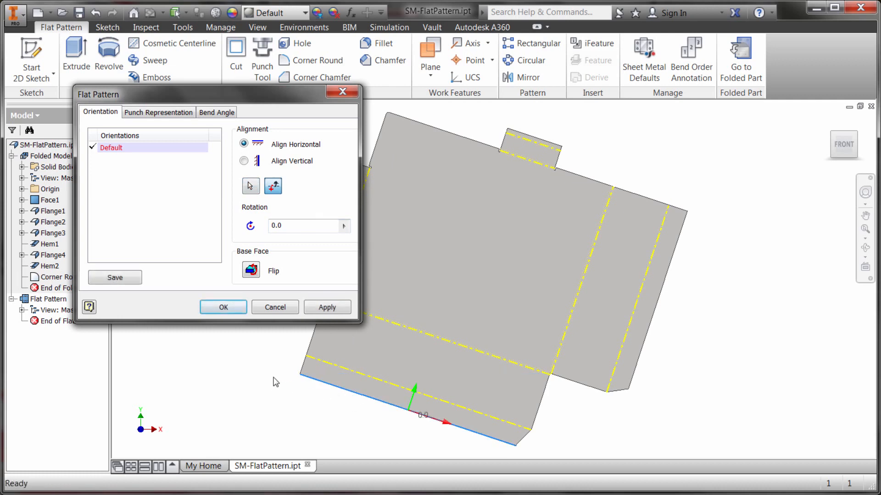
click(327, 307)
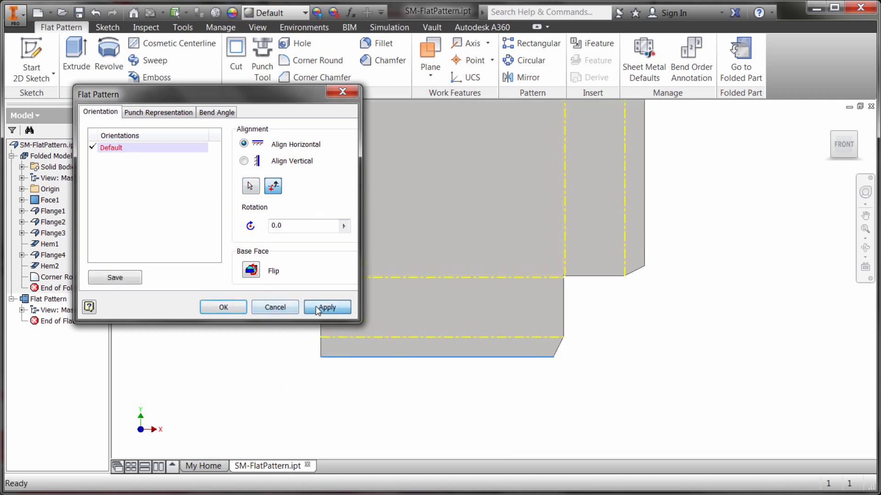
click(327, 307)
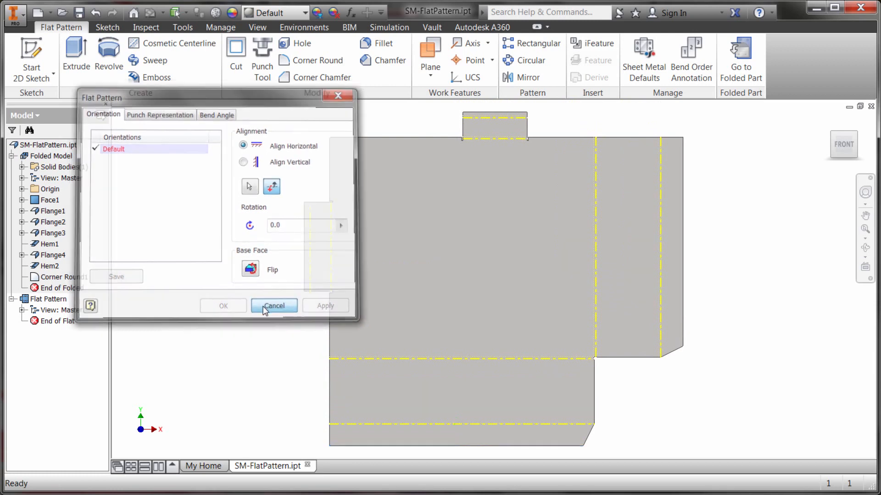
click(273, 306)
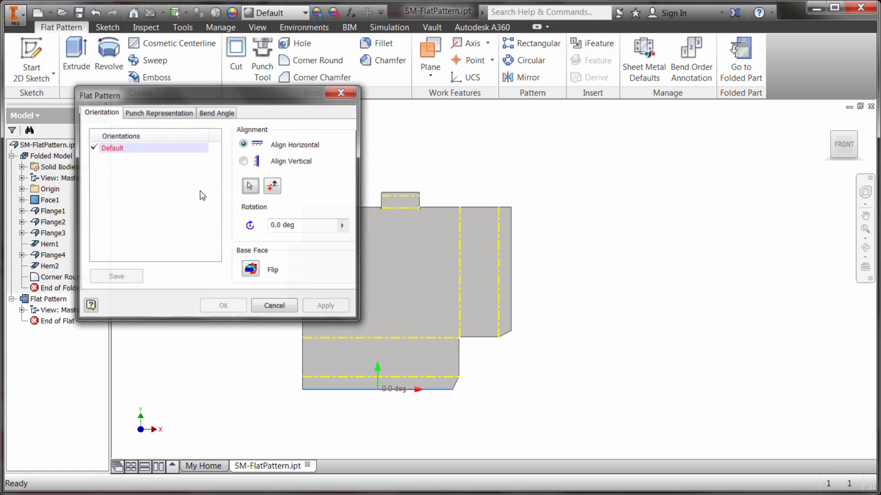
Check Punch Representation and Bend Angle options, revert Open Angle to default, and close the dialog.
click(159, 113)
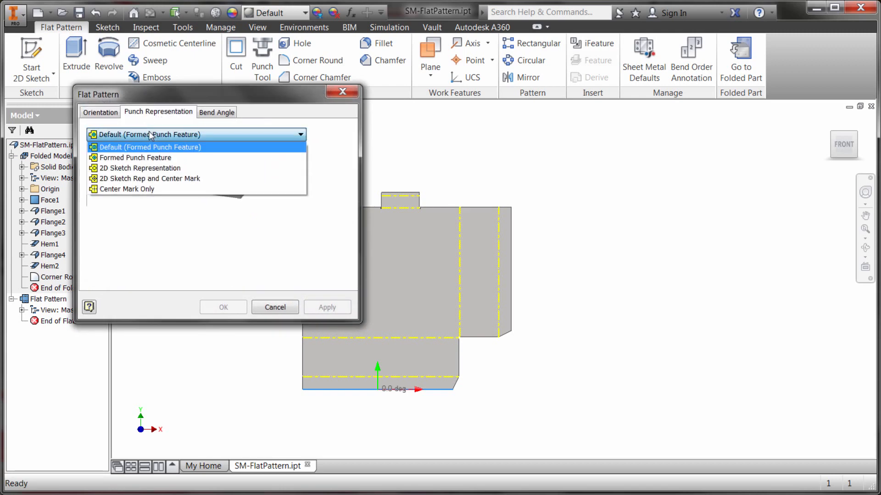
click(217, 112)
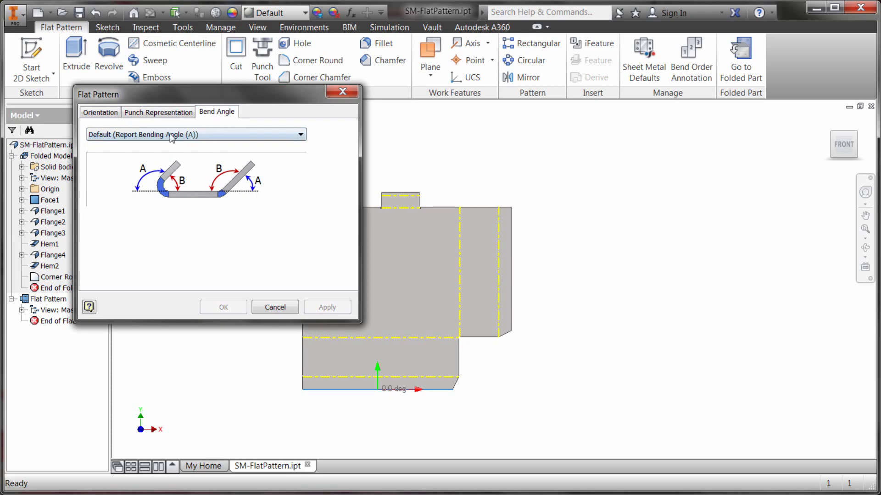
mouse_move(151, 188)
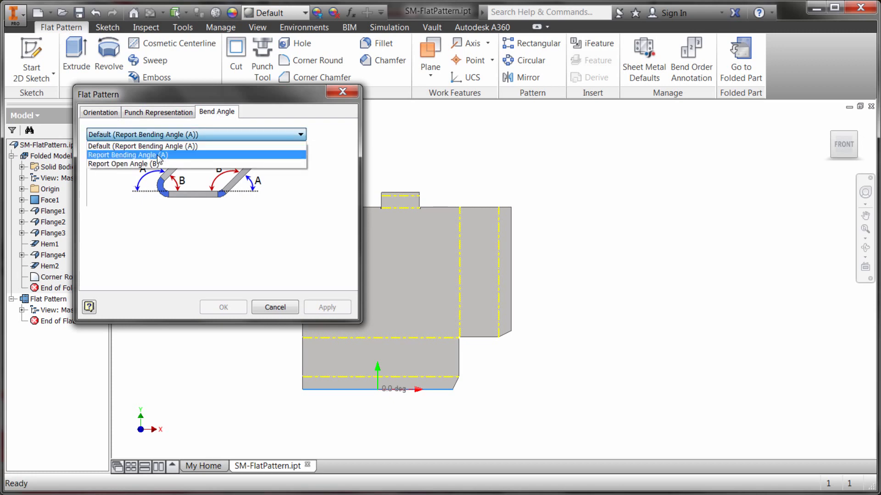
click(122, 164)
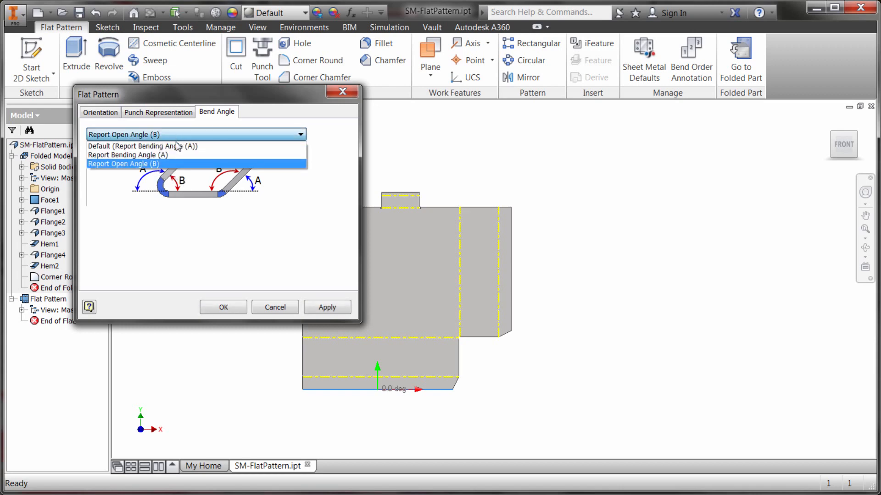
click(147, 146)
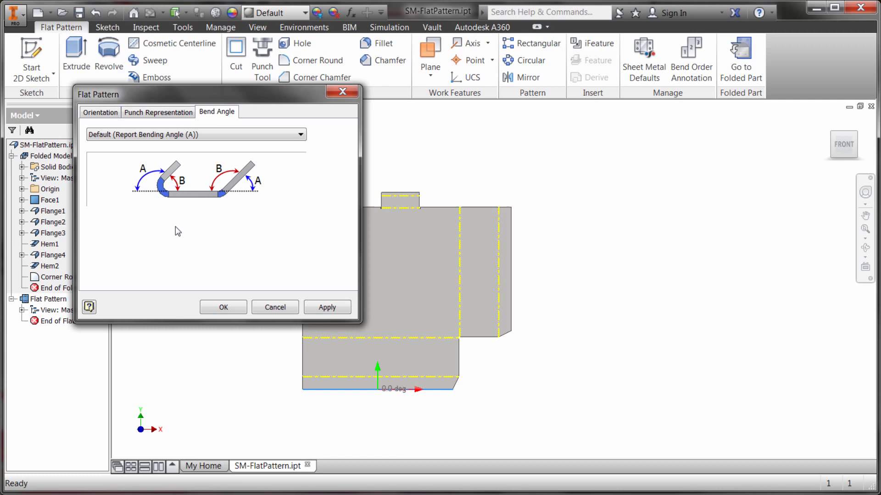
click(223, 308)
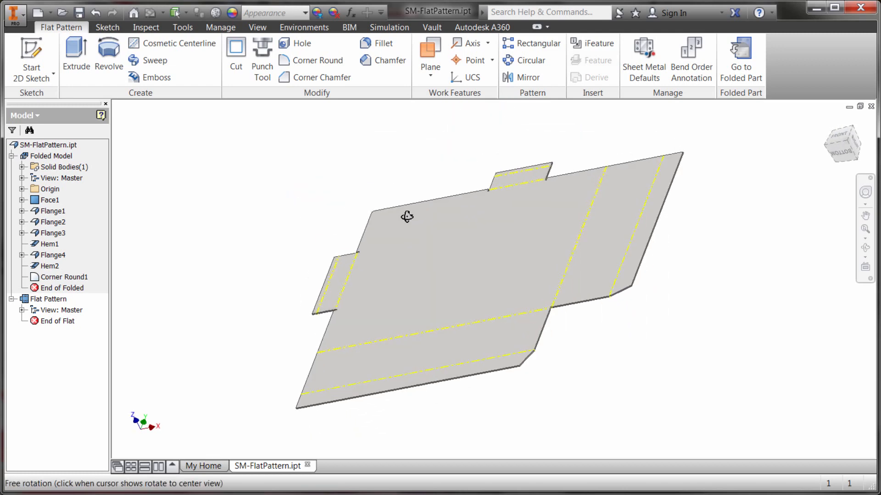
Orbit the flat pattern and accept the warning that sketch edits affect only the flat pattern.
drag(407, 216, 580, 219)
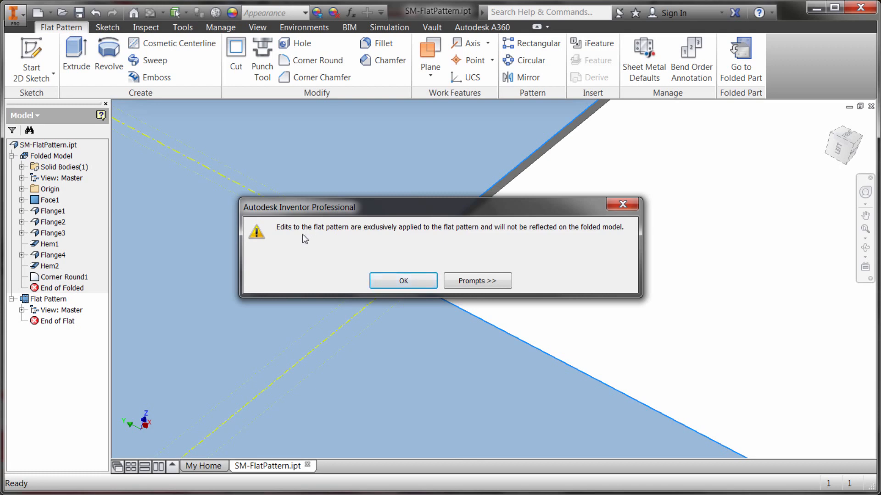
mouse_move(394, 279)
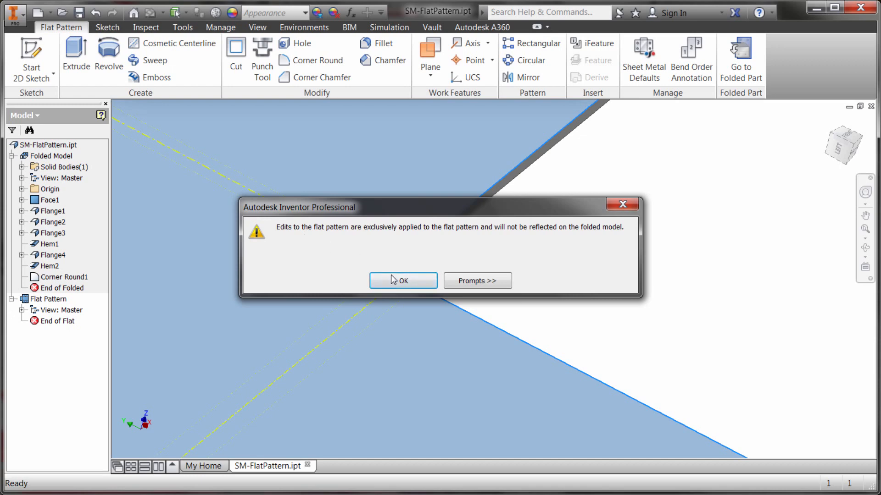
click(403, 280)
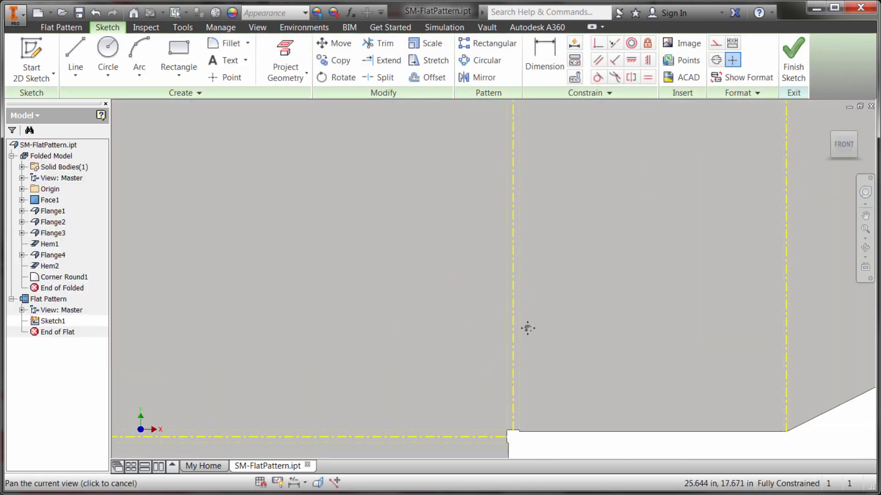
Draw a circle centred on the projected corner-notch point and finish the sketch.
click(285, 46)
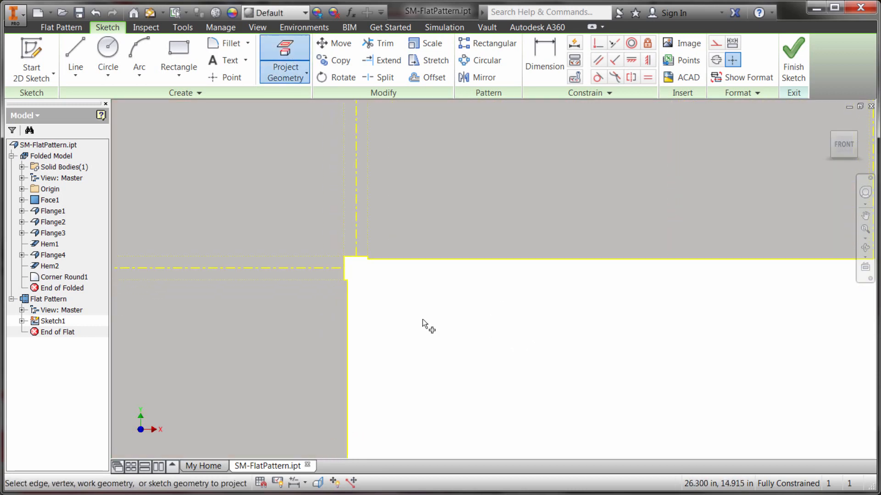
click(107, 51)
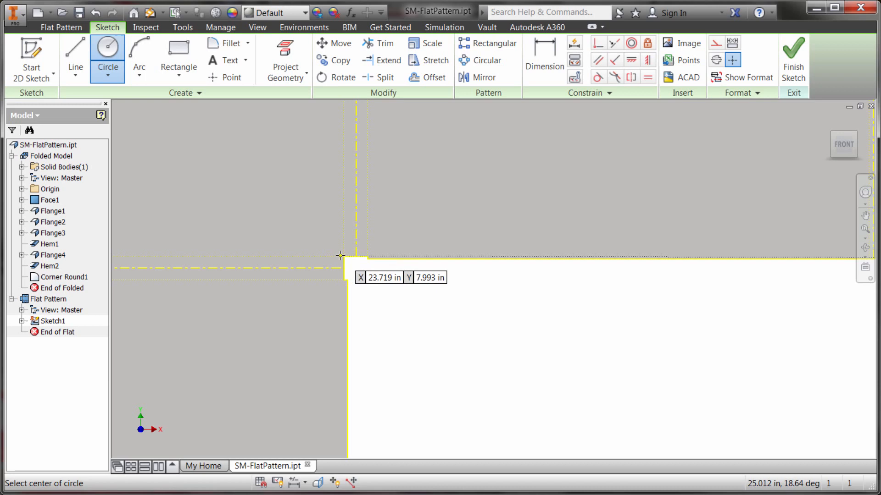
click(343, 255)
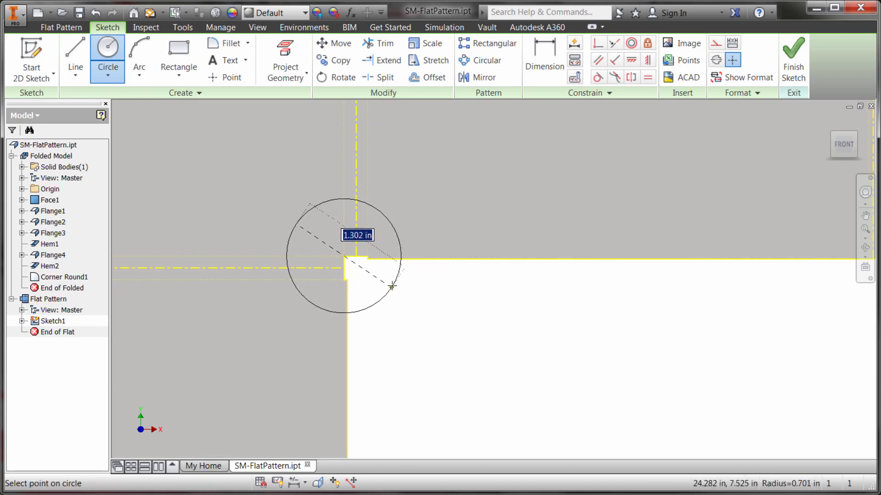
drag(392, 286, 420, 285)
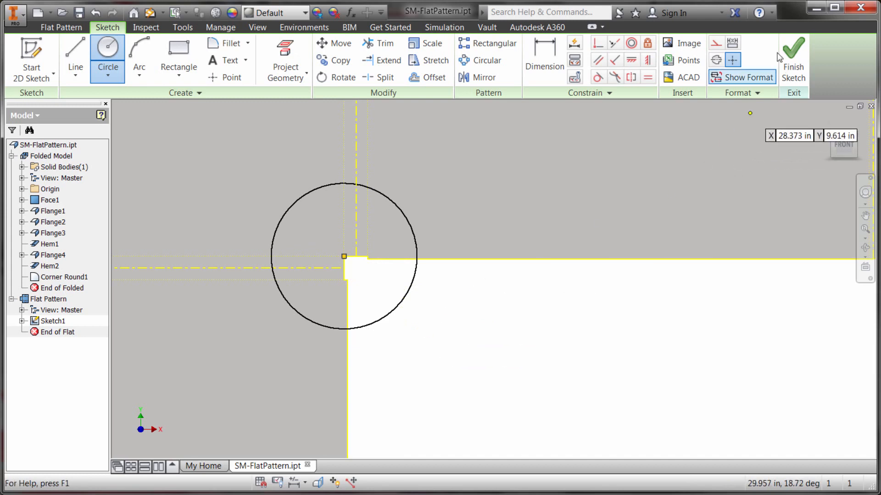
click(792, 45)
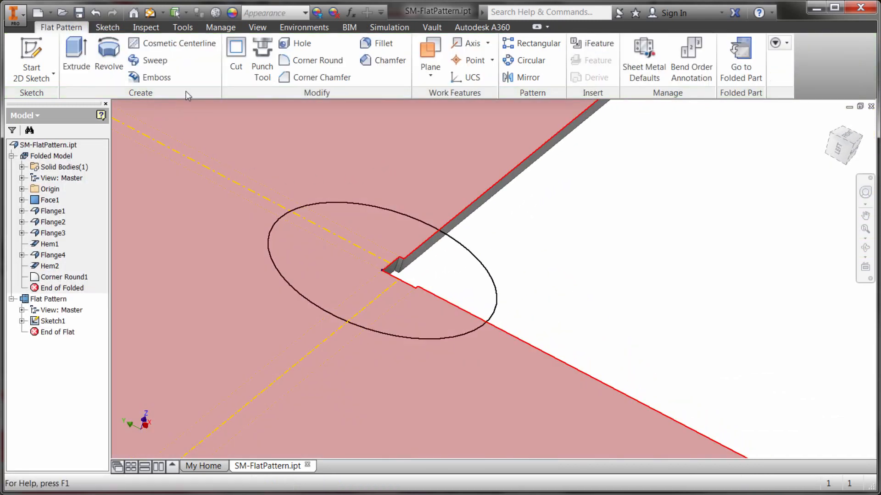
Cut the circle profile through the flat pattern, check the model, and return to Flat Pattern.
click(235, 52)
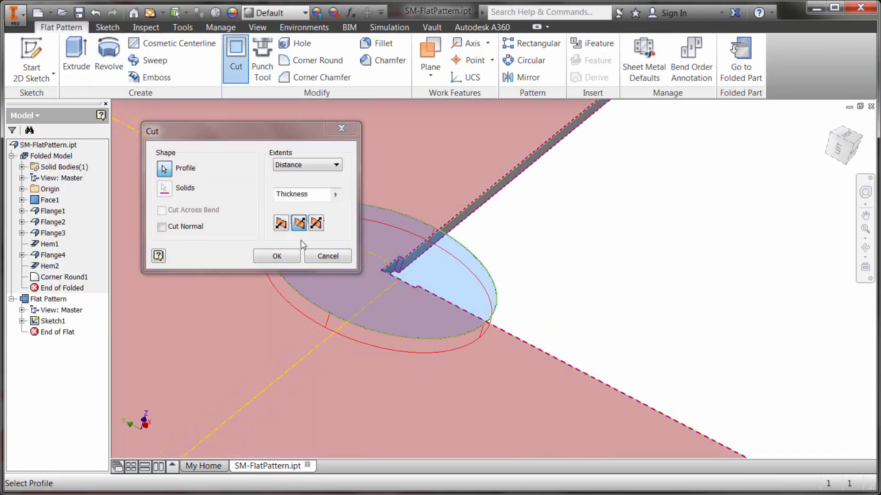
click(276, 256)
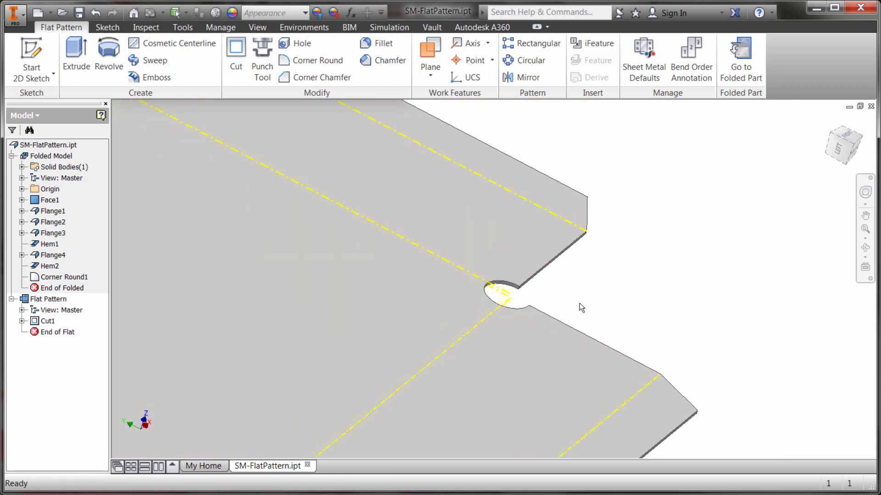
drag(582, 307, 477, 283)
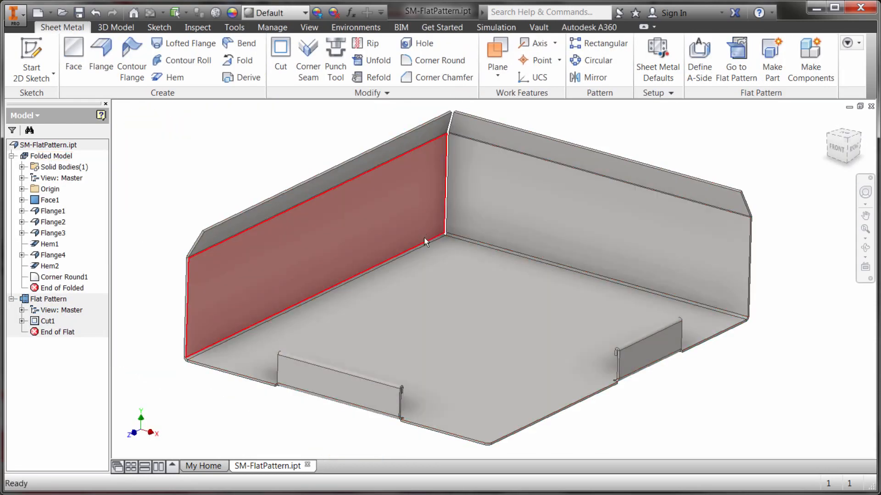
click(48, 300)
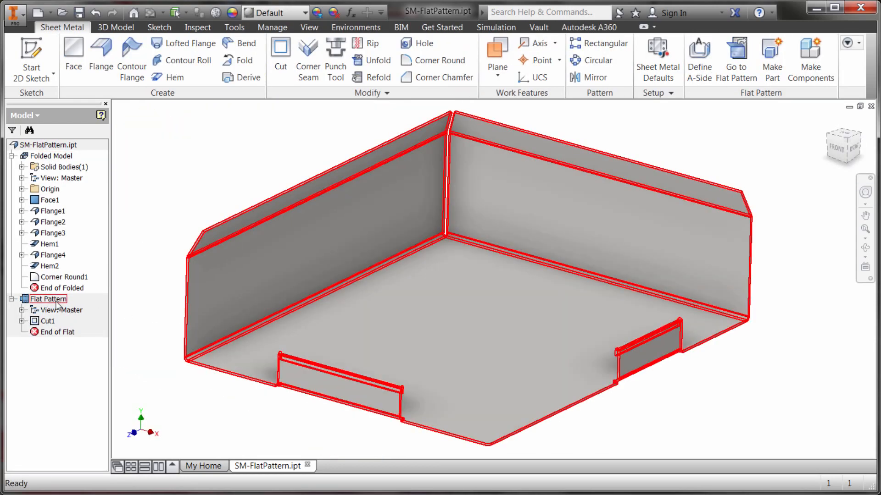
double_click(49, 299)
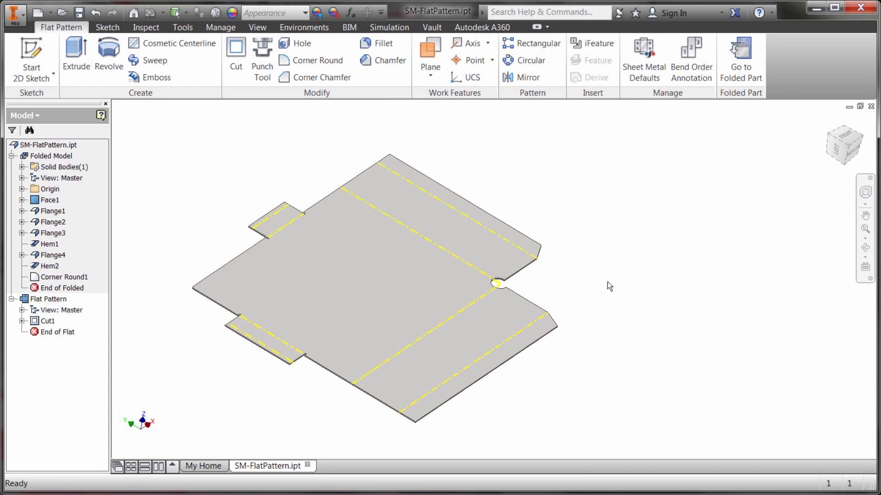
mouse_move(443, 171)
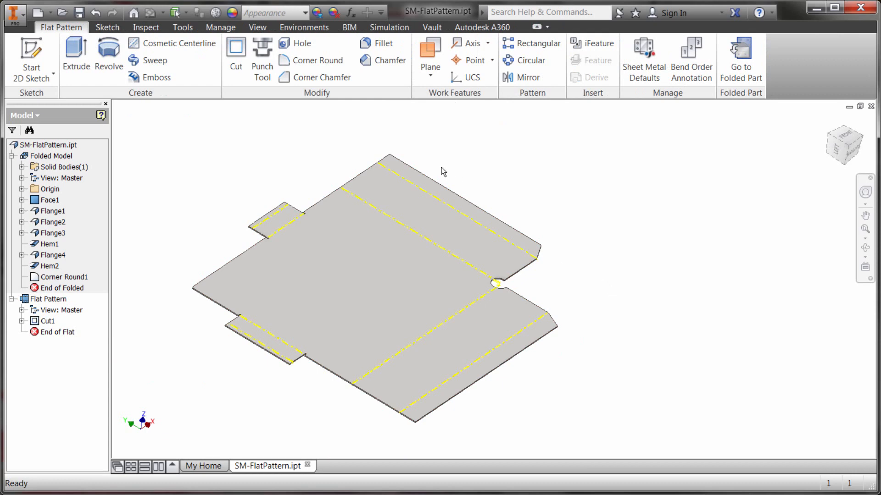
mouse_move(437, 172)
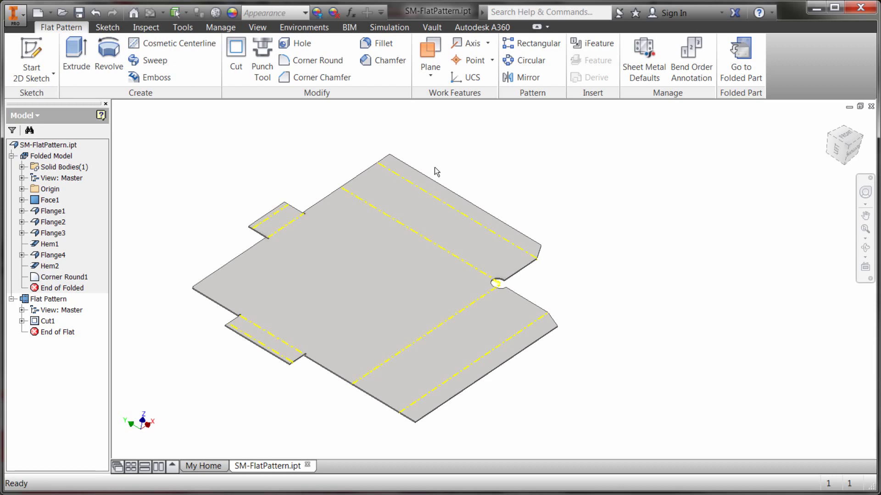
click(473, 301)
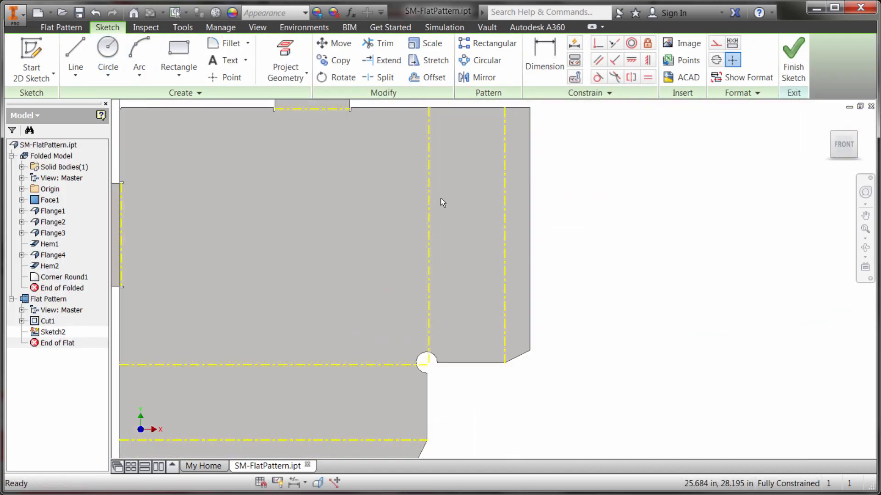
Project the flat face outline and draw a line from the relief hole to the top edge.
click(75, 53)
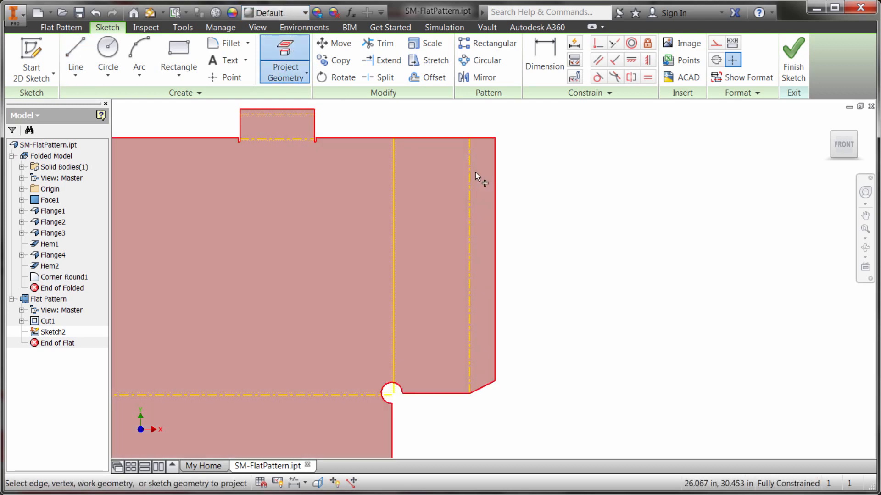
click(75, 51)
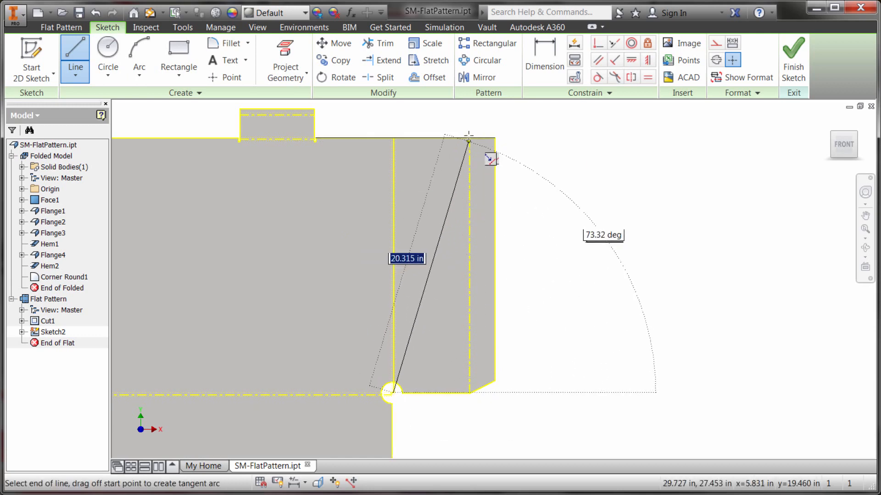
drag(470, 142, 473, 130)
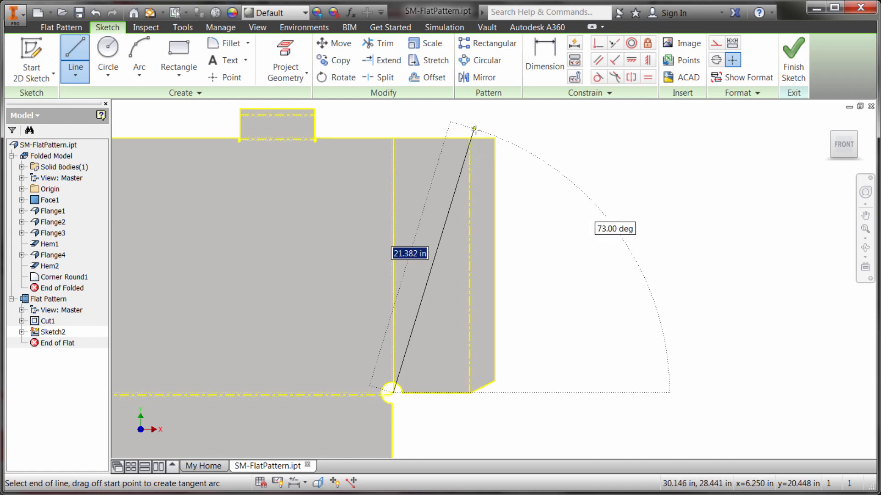
click(473, 127)
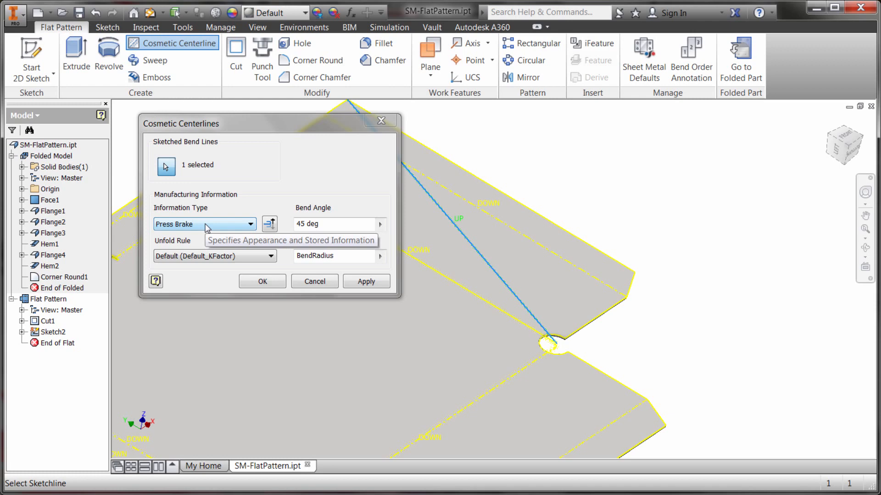
mouse_move(195, 262)
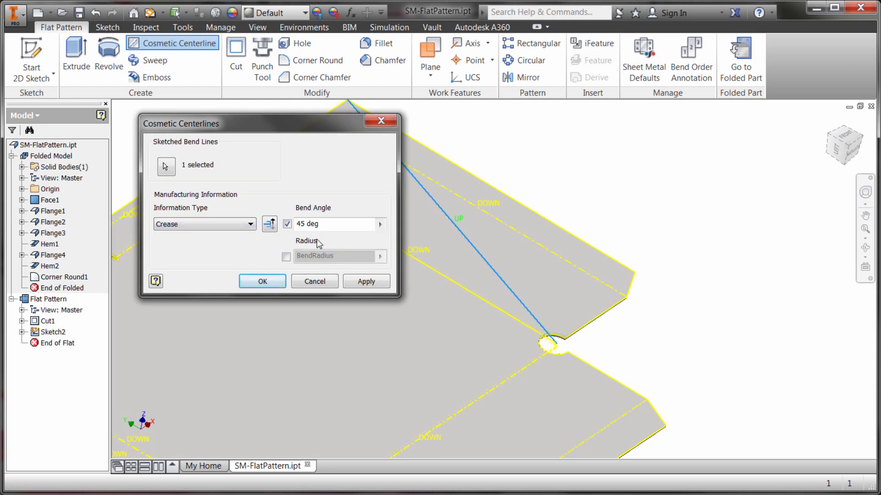
Set the cosmetic centerline's information type to Crease with a 45° bend angle.
click(204, 224)
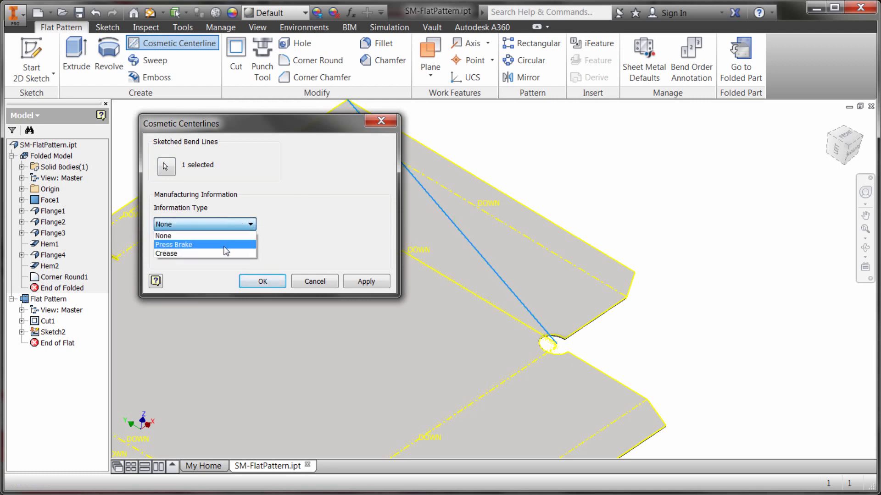
click(166, 254)
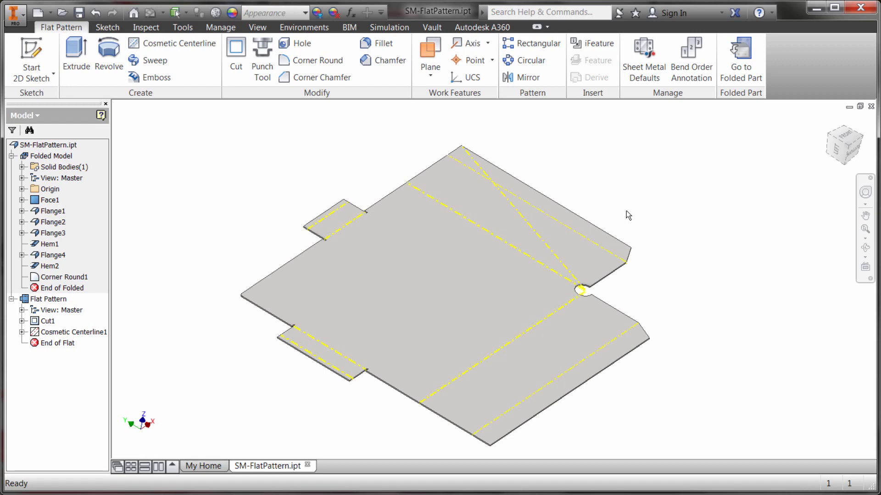
mouse_move(621, 216)
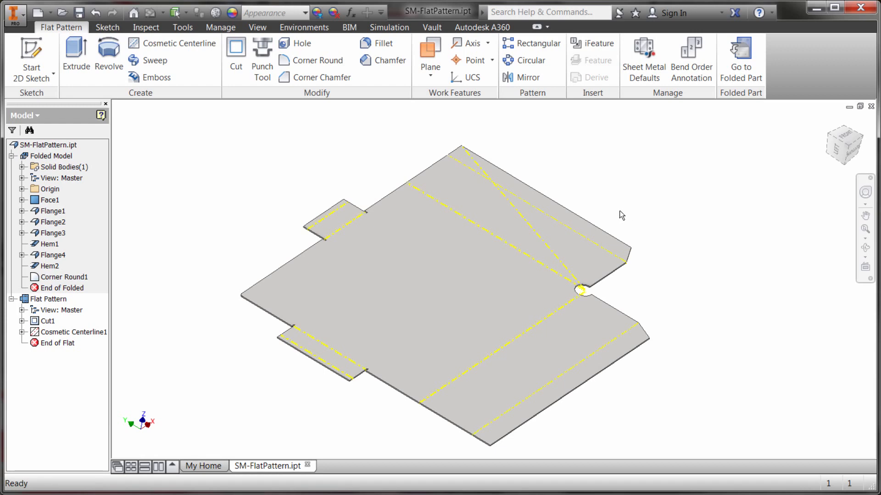
mouse_move(656, 164)
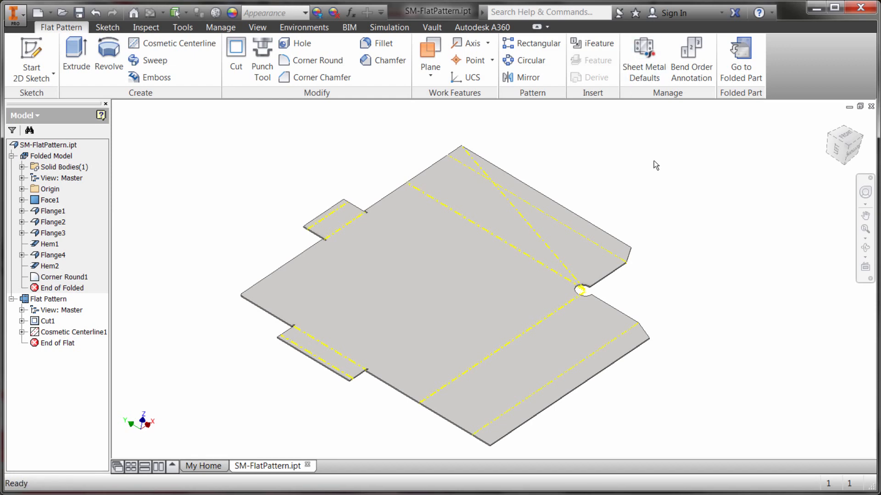
Show bend order annotations and override the top-left flange bend's number to 11.
click(691, 51)
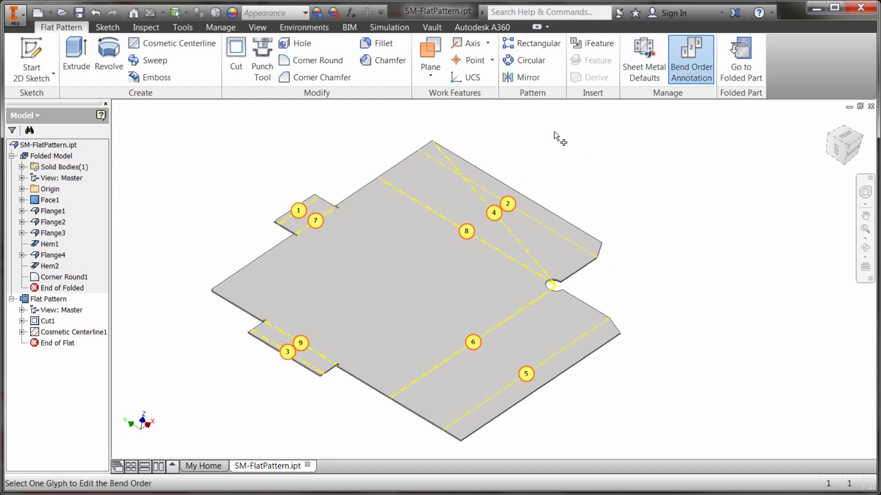
right_click(506, 204)
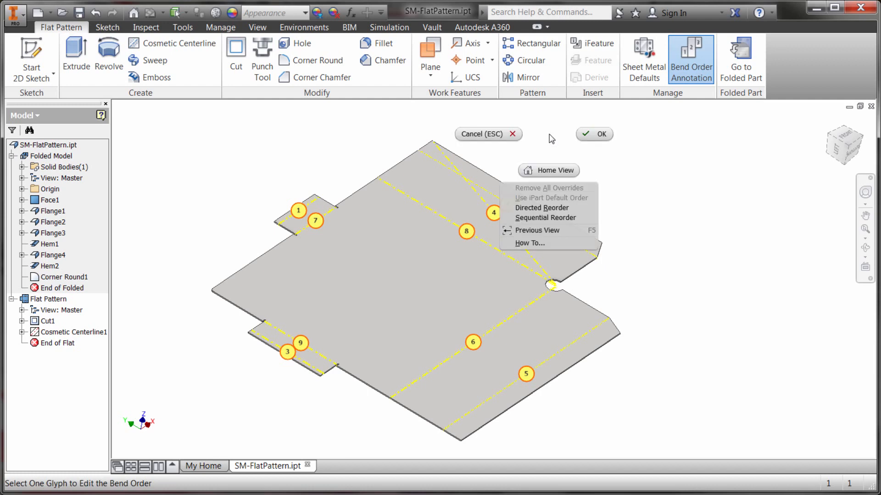
mouse_move(589, 217)
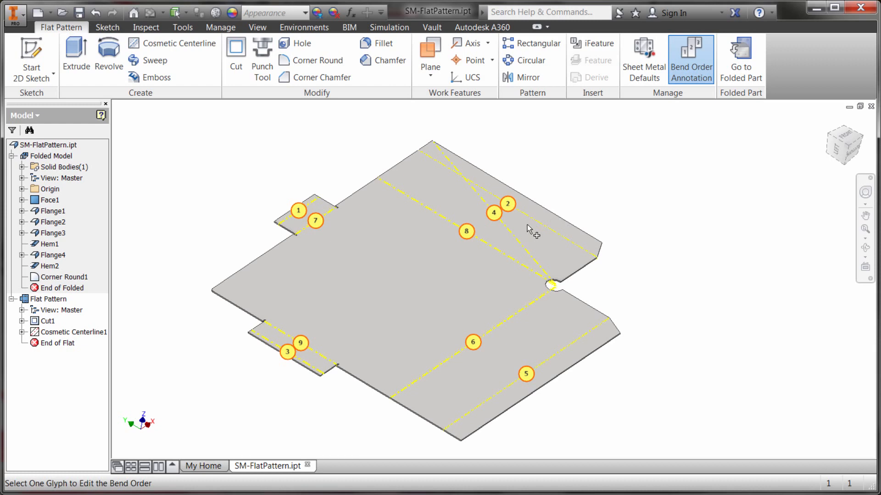
click(297, 211)
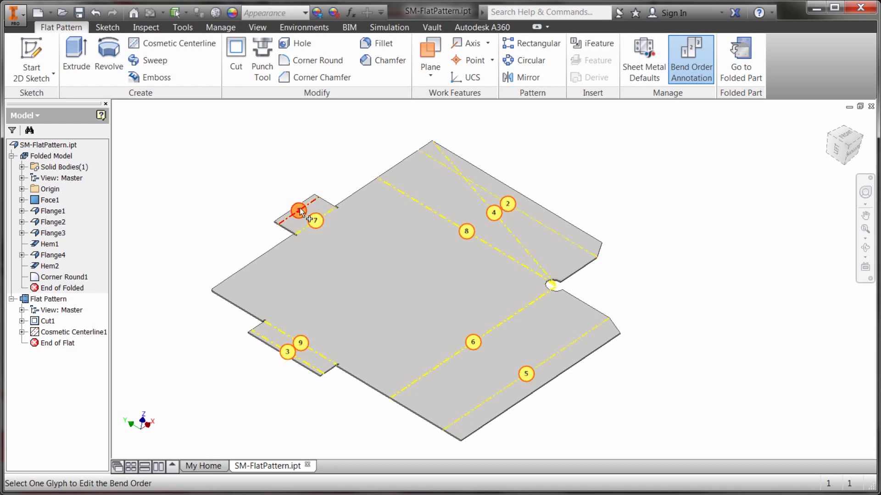
click(298, 212)
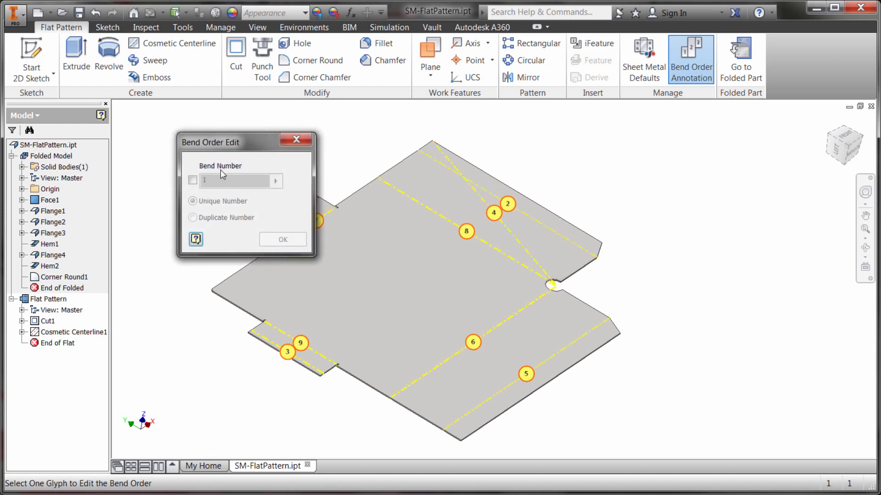
click(192, 180)
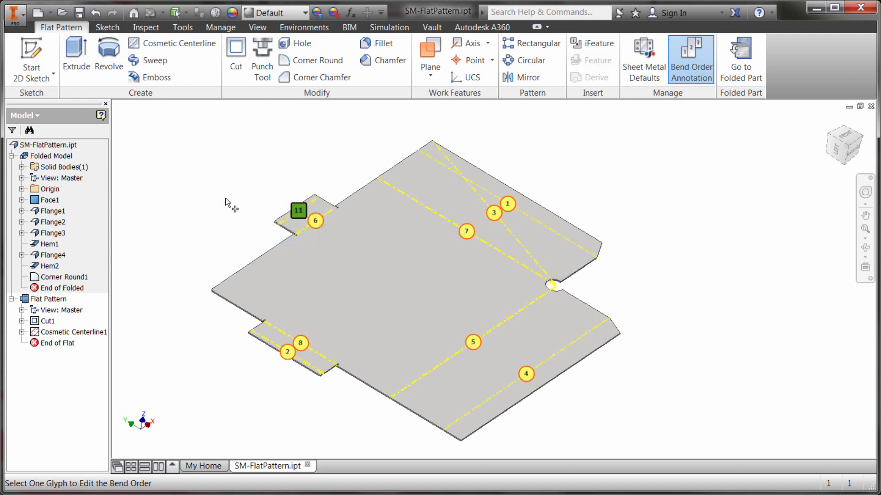
Override the upper-right bend's number to 12.
click(492, 213)
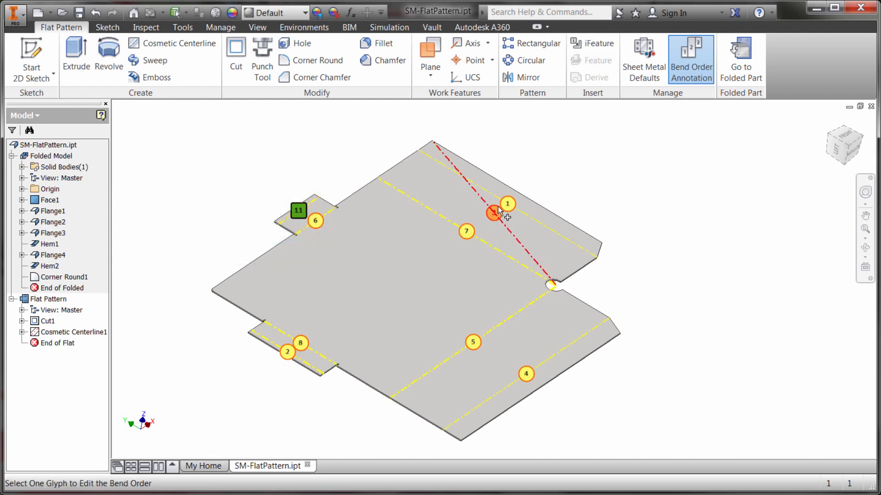
click(493, 214)
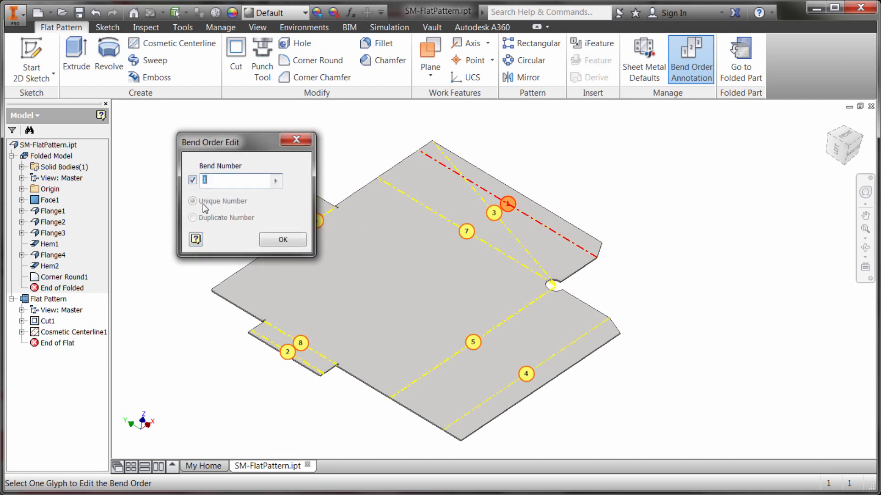
text(12)
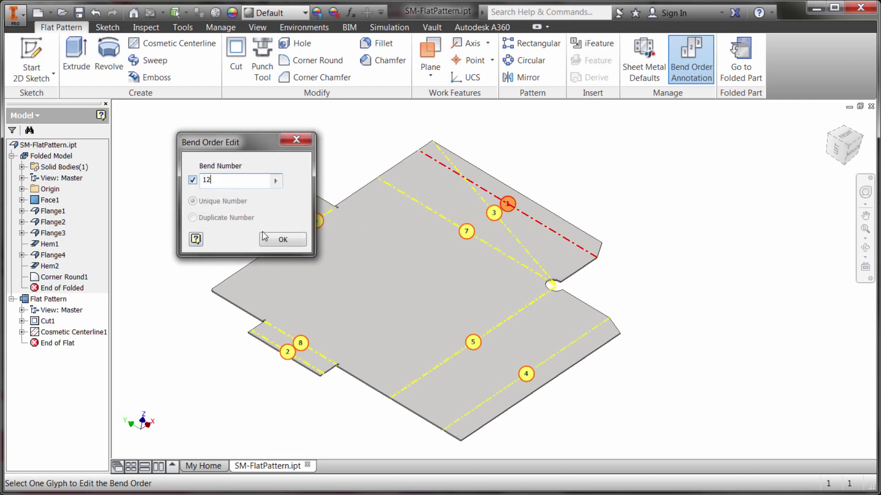
click(282, 240)
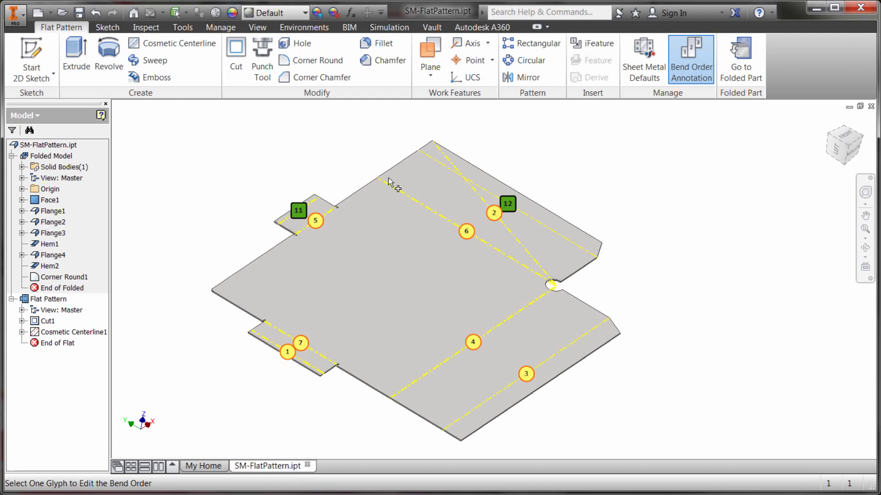
Directed-reorder the bends from the bottom-left flange to the upper-right bend, numbering 1–4.
right_click(391, 182)
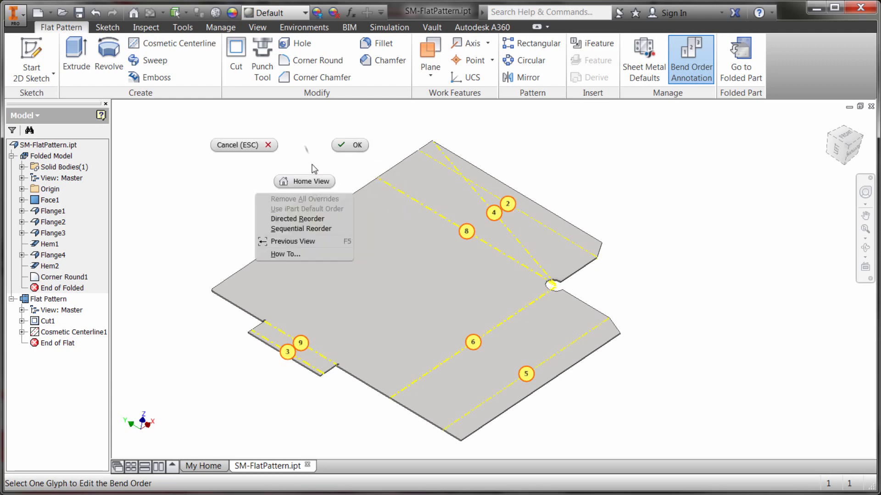
click(297, 219)
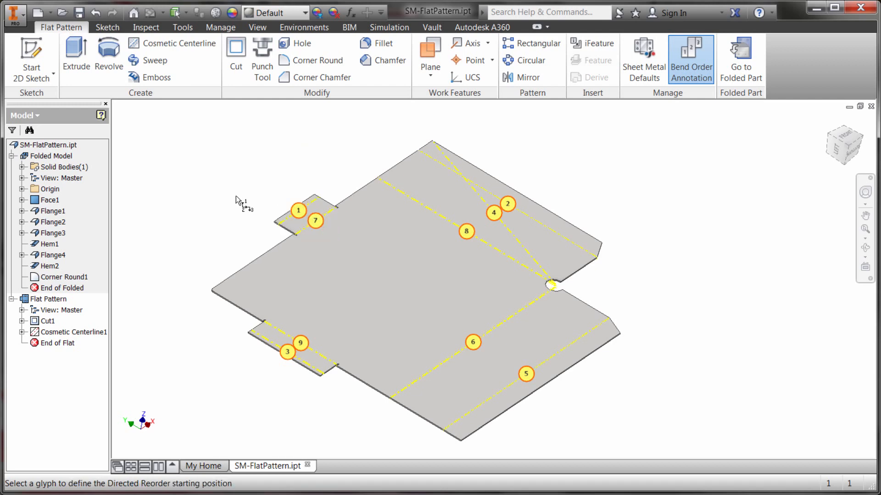
click(288, 352)
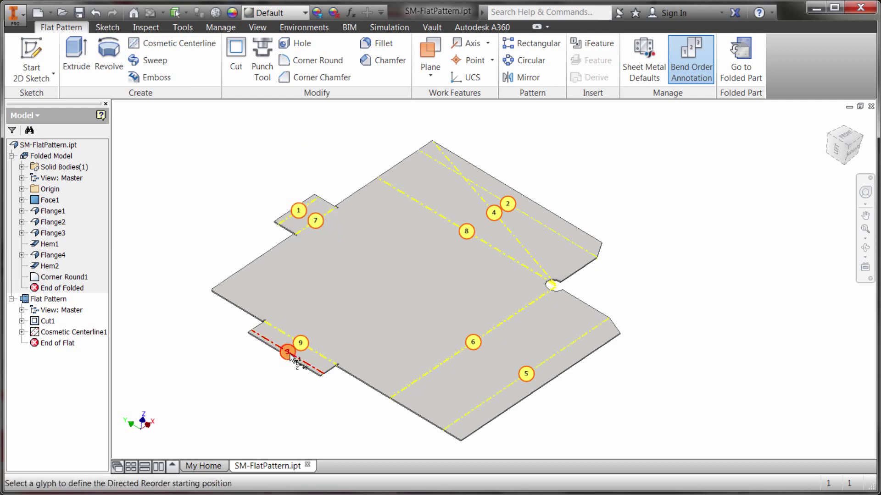
click(286, 364)
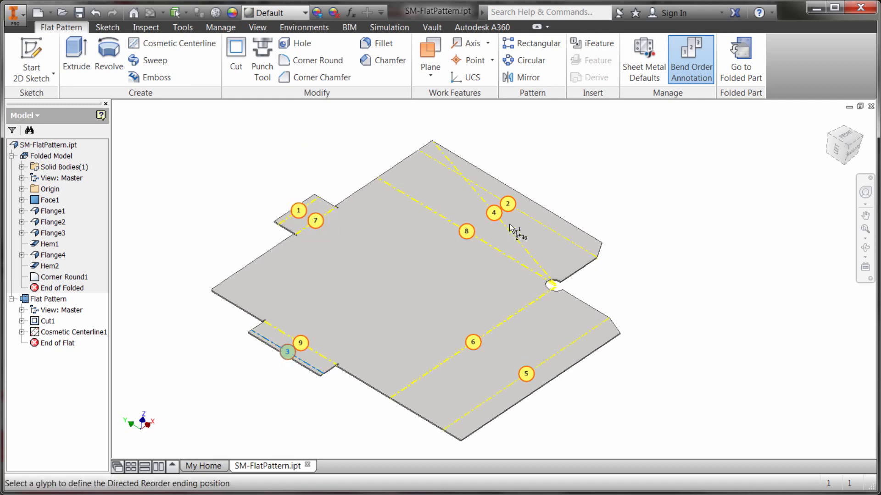
click(287, 352)
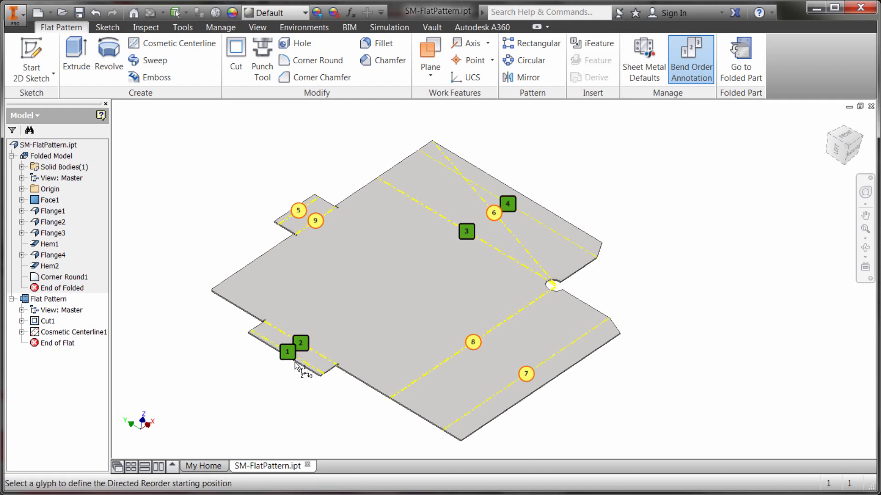
mouse_move(524, 205)
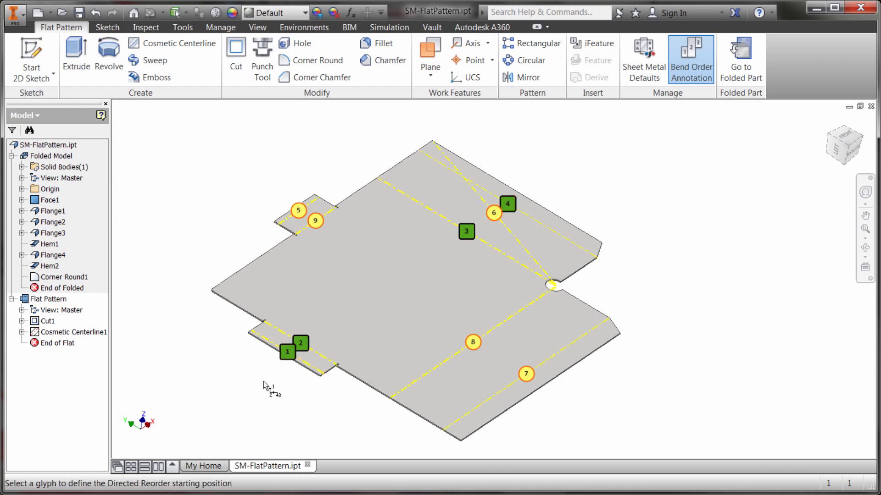
mouse_move(424, 249)
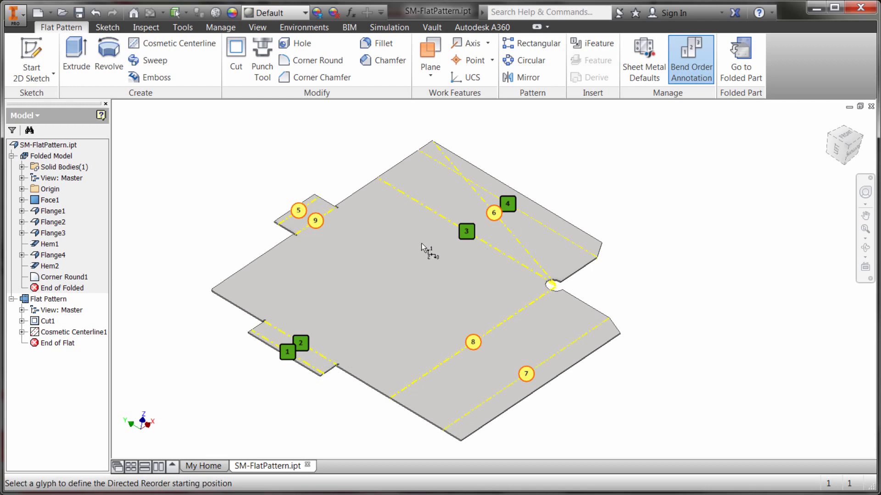
mouse_move(412, 199)
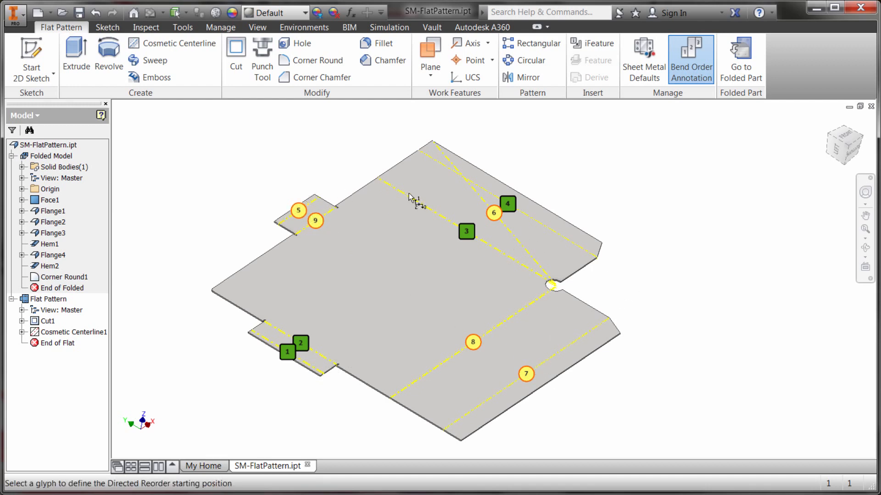
mouse_move(571, 175)
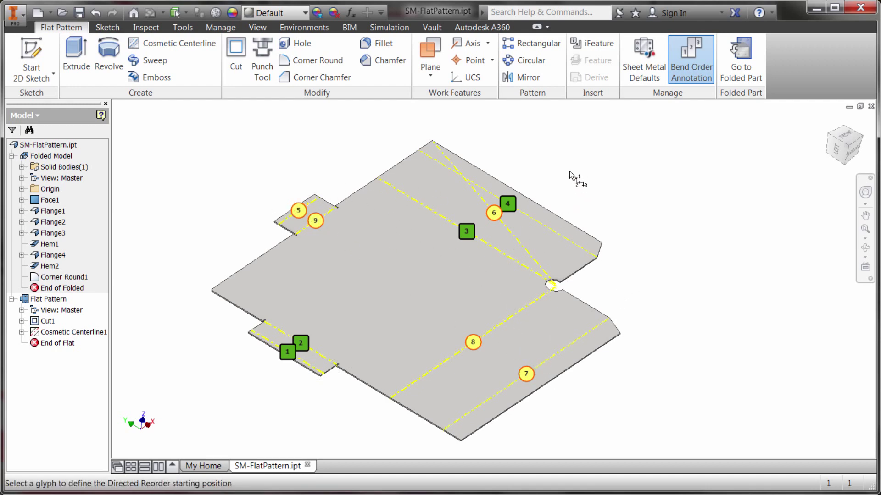
mouse_move(286, 180)
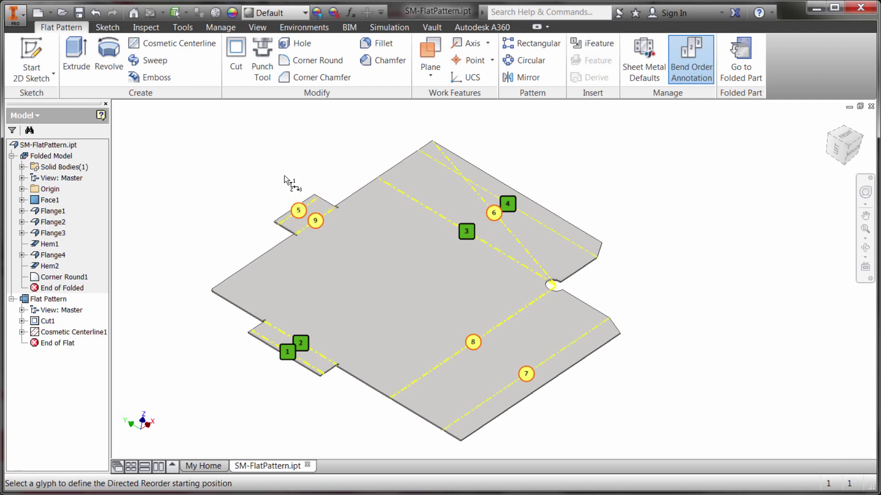
Remove all overrides, then sequentially number bottom-left pair 1–2, lower bend 3, diagonal 4.
right_click(287, 182)
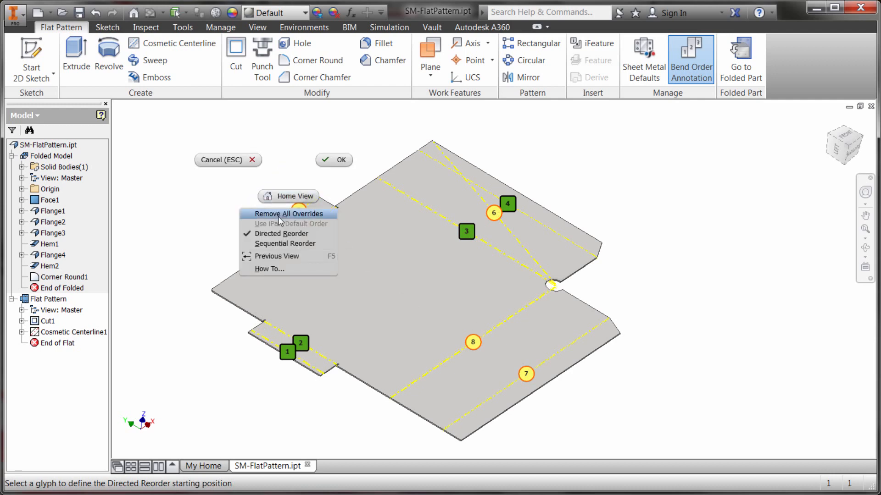
click(286, 244)
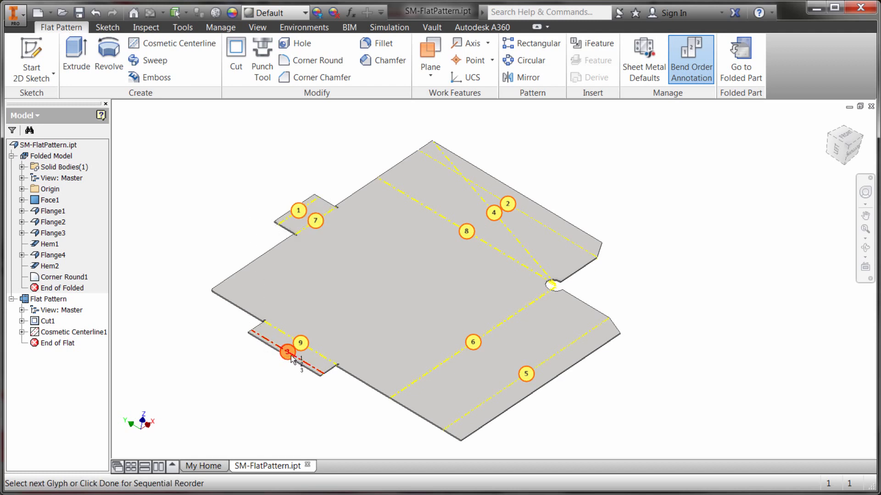
click(286, 352)
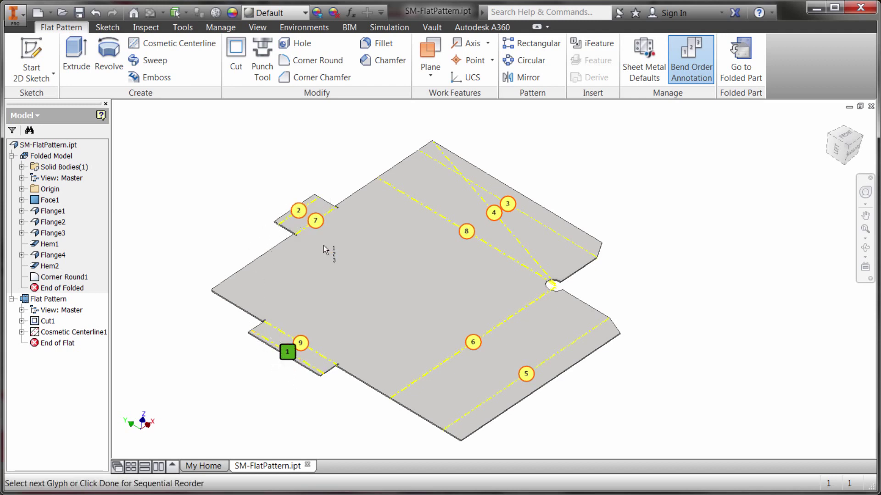
click(298, 210)
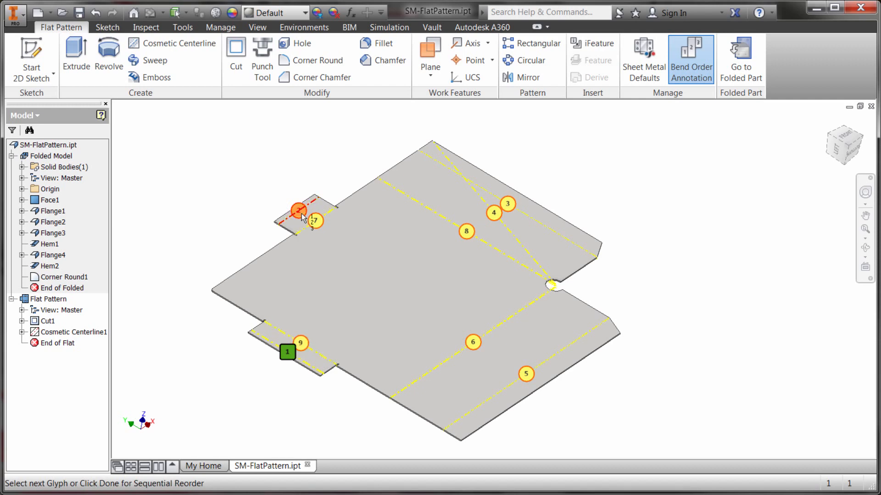
click(301, 343)
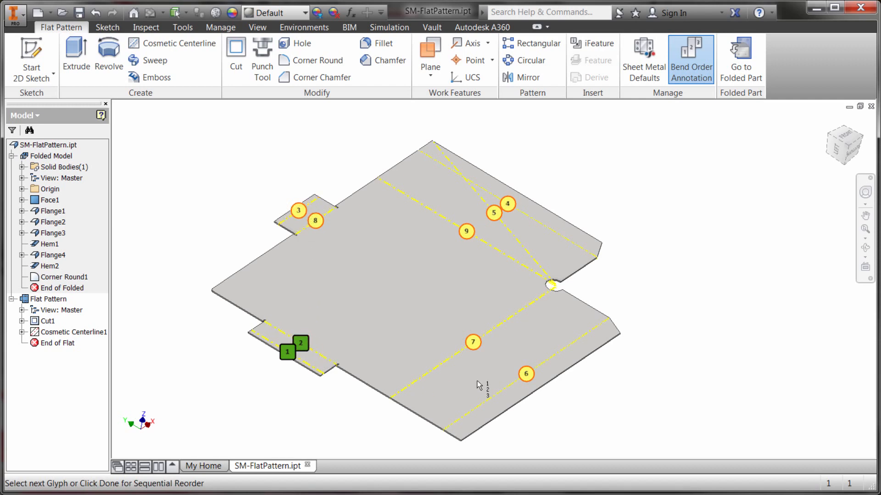
click(466, 231)
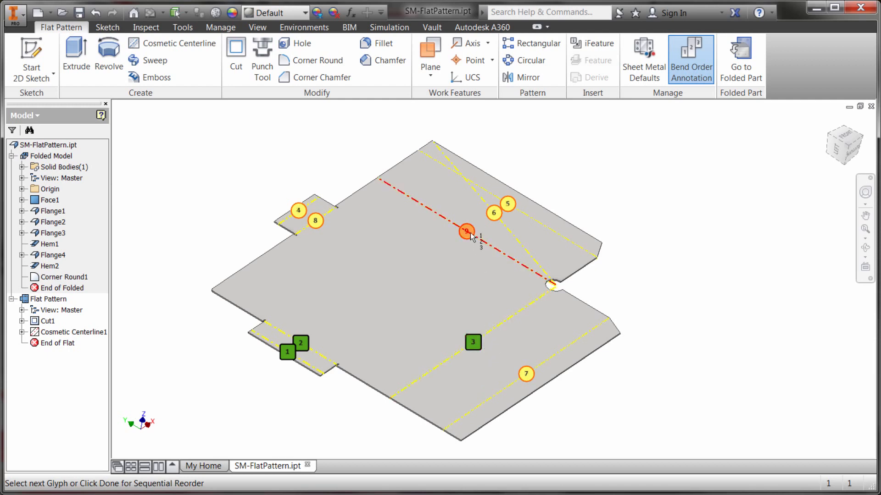
click(465, 231)
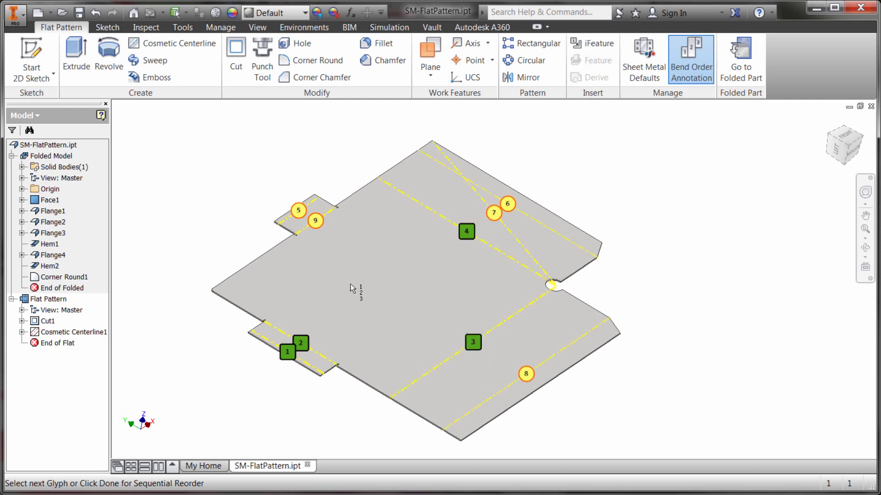
right_click(298, 211)
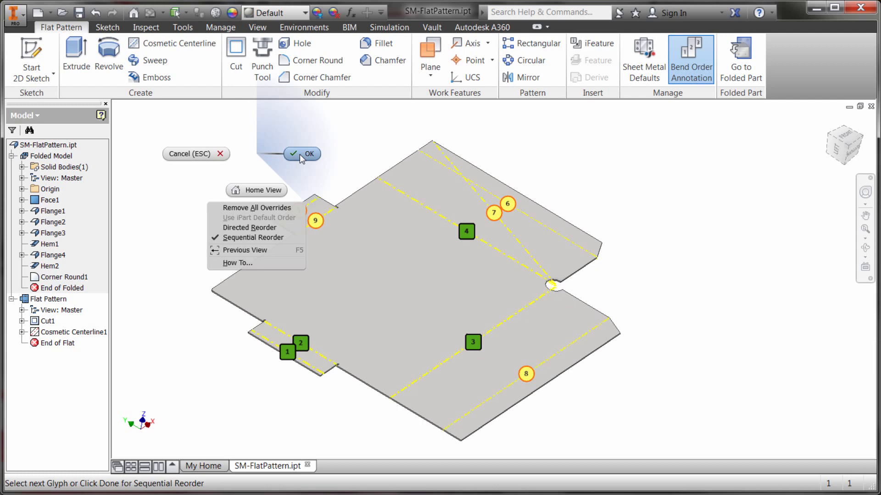